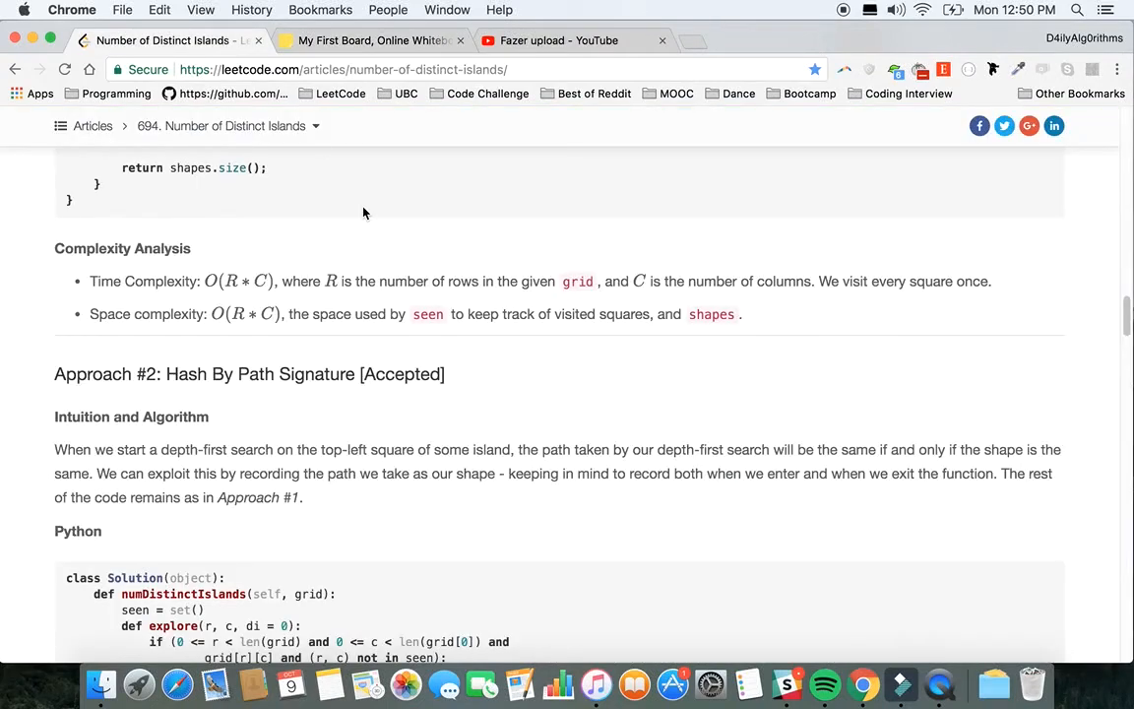
Step: Scroll the problem 694 article through its statement to the Example 1 and Example 2 grids
scroll("down", 3)
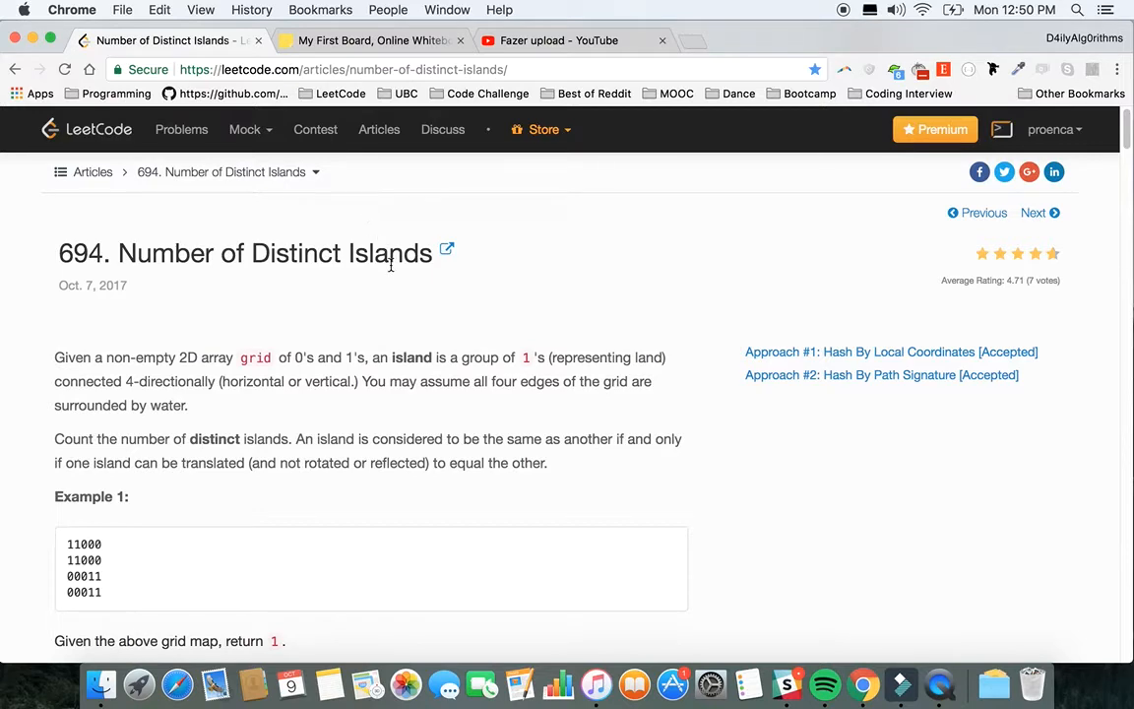
scroll("down", 3)
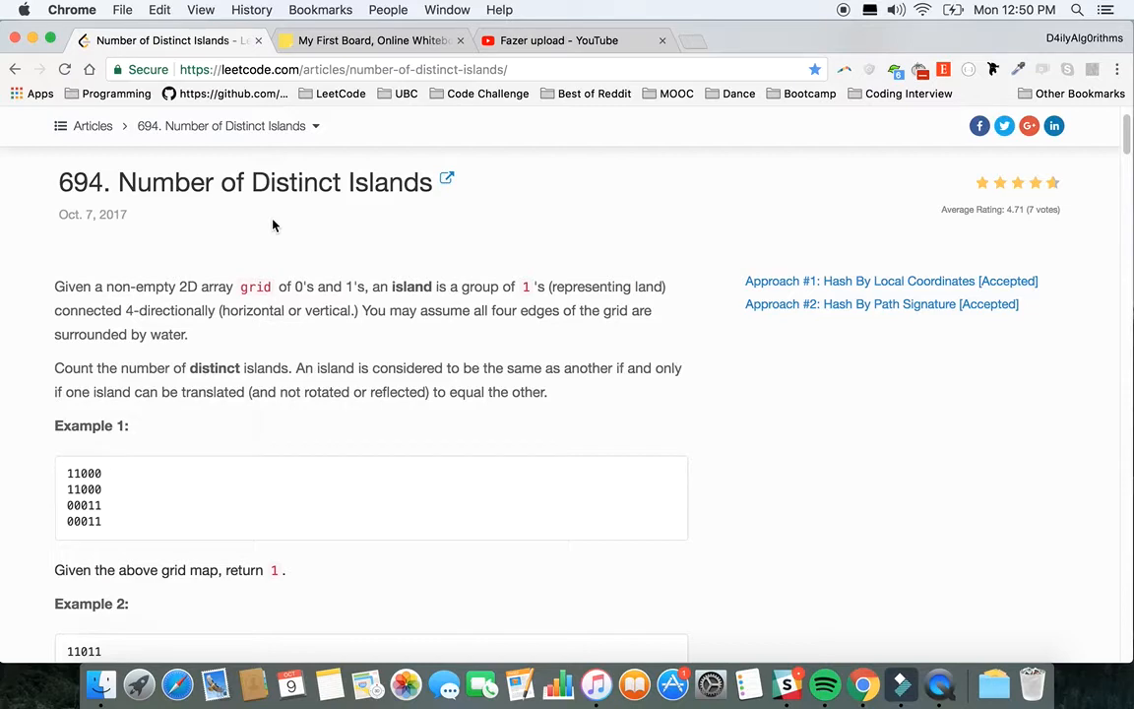
mouse_move(356, 375)
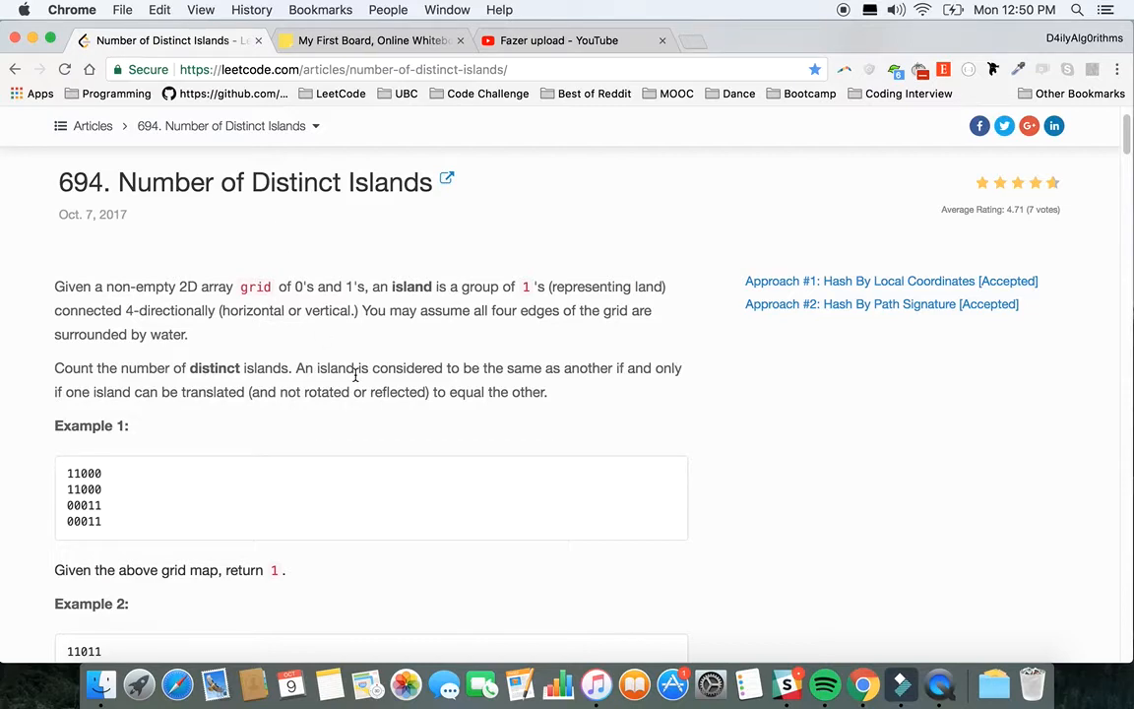
scroll("down", 3)
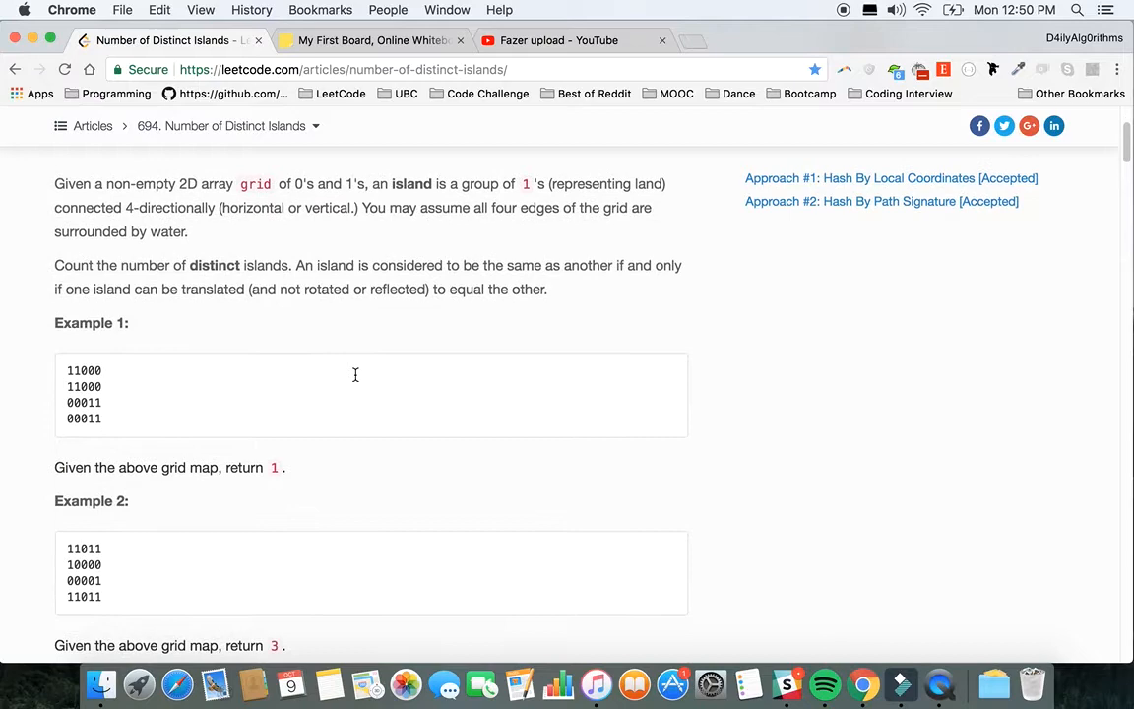
scroll("down", 3)
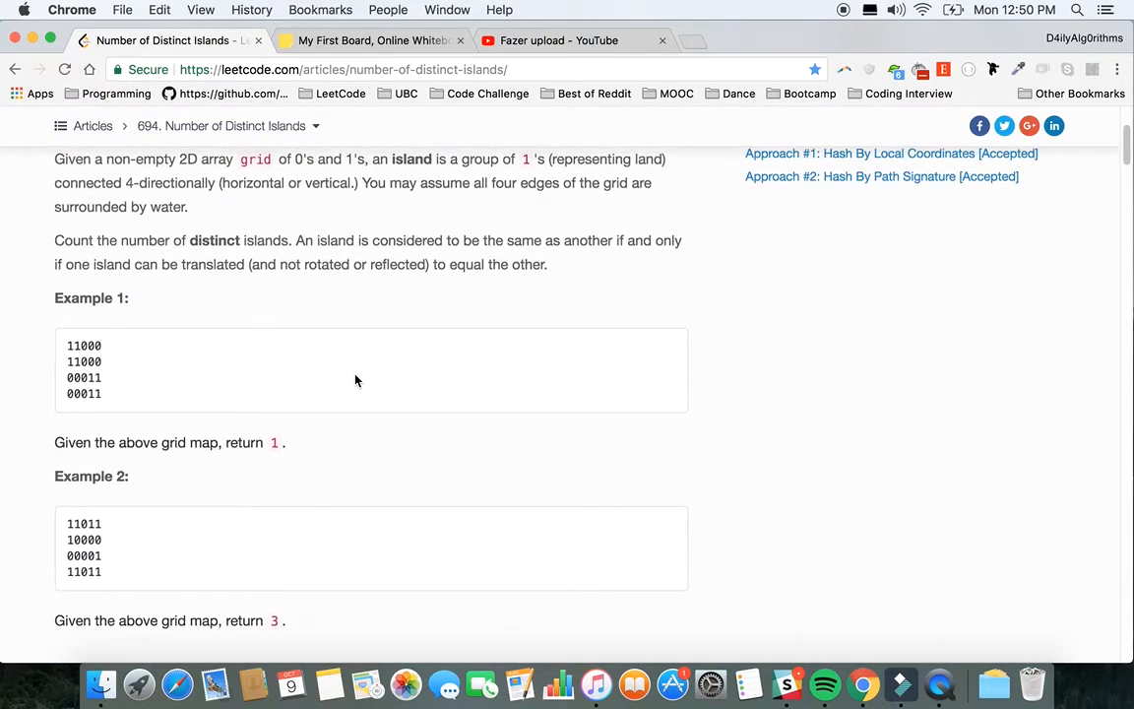
scroll("down", 3)
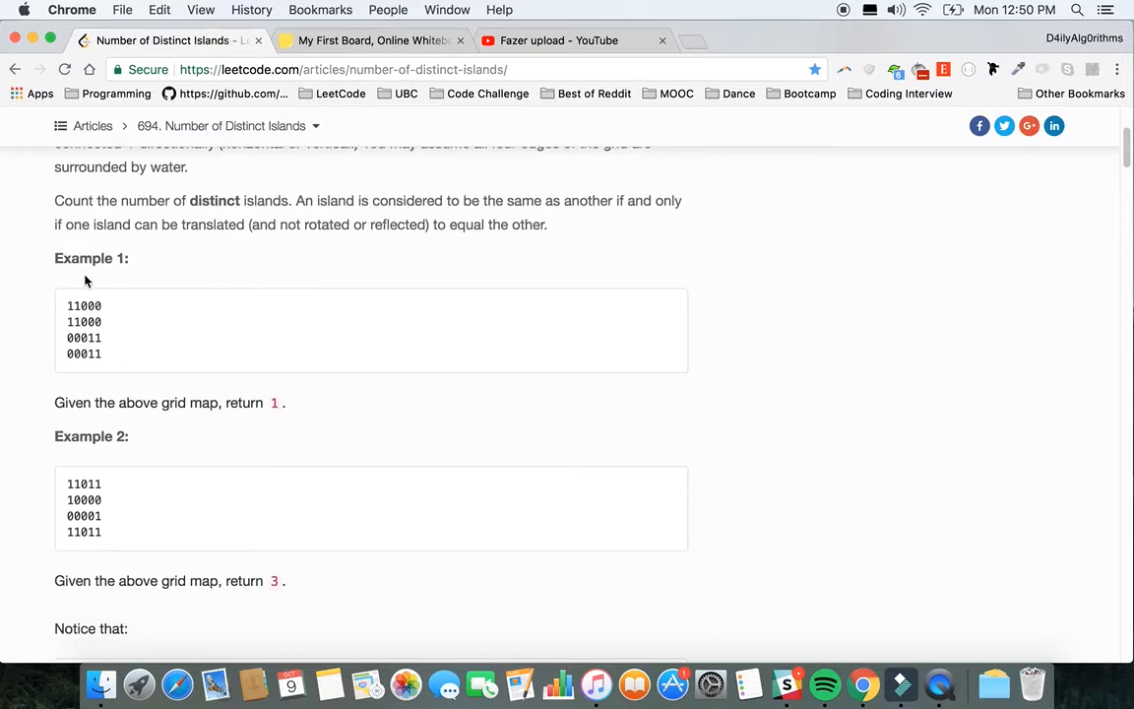
Step: Highlight Example 1's bottom-right island, then scroll to the note that mirrored shapes differ
left_click_drag(66, 305, 103, 355)
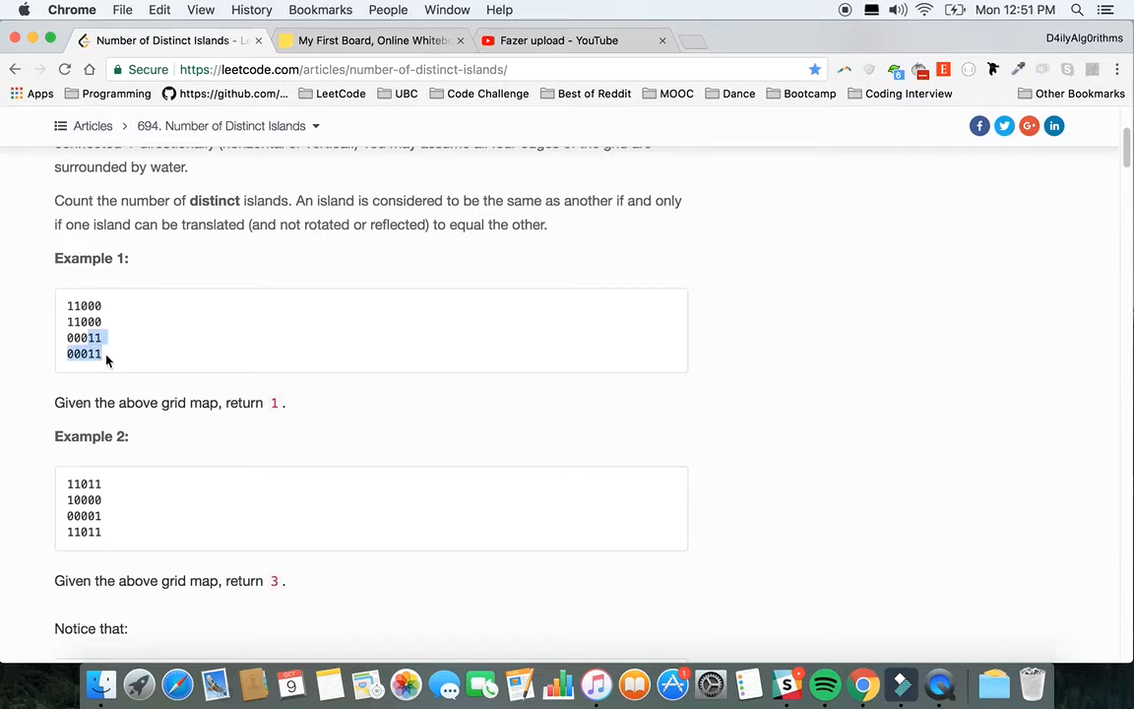
scroll("down", 3)
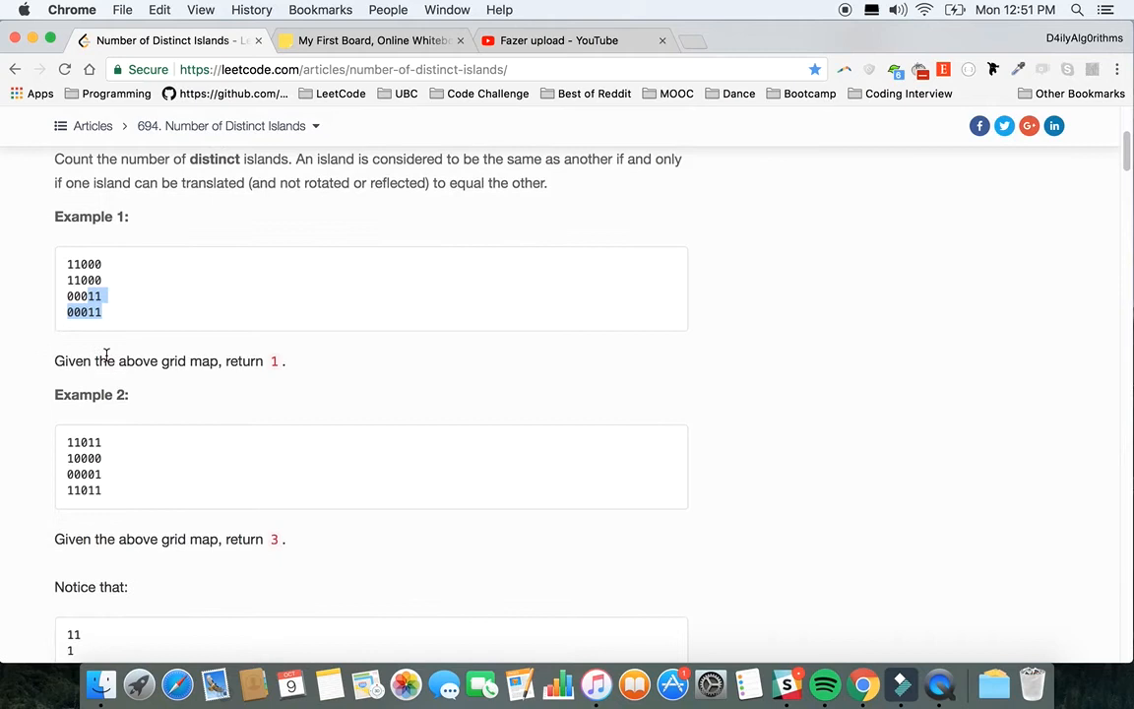
scroll("down", 3)
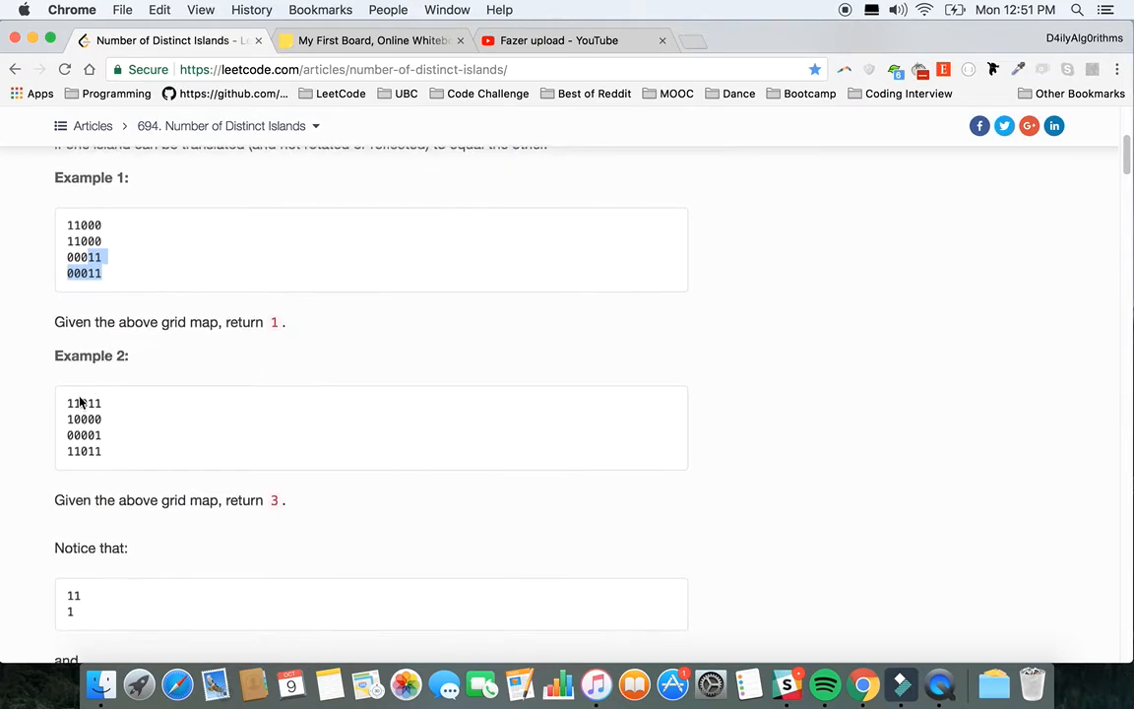
left_click(69, 402)
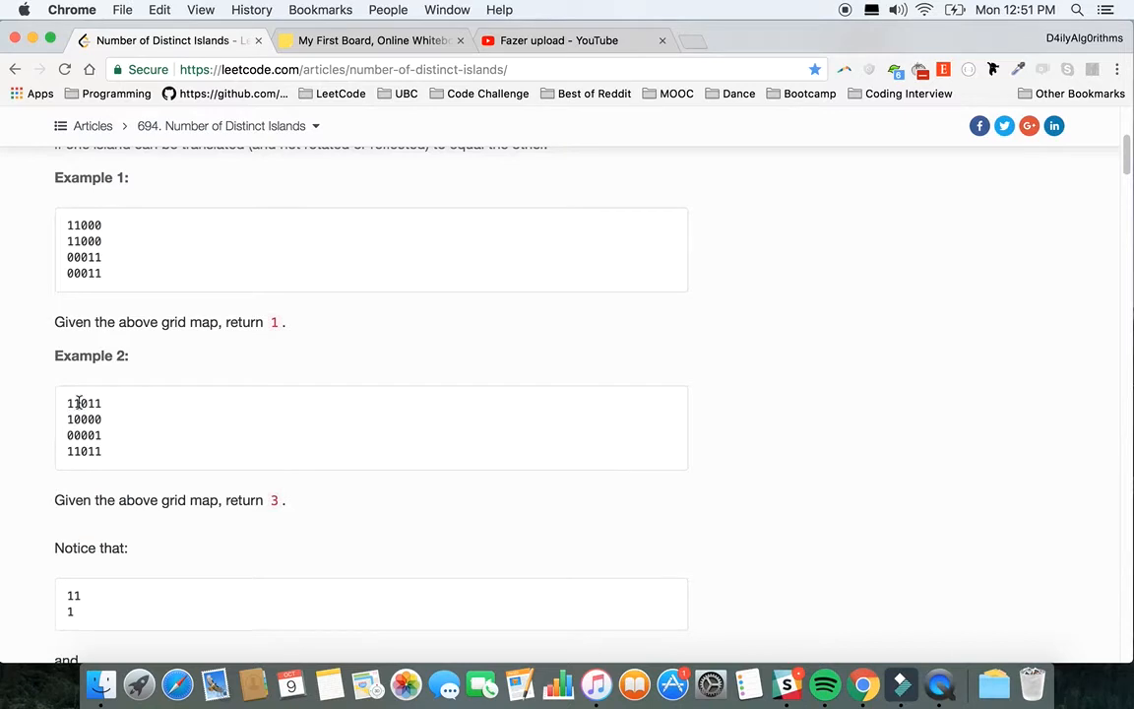
double_click(84, 451)
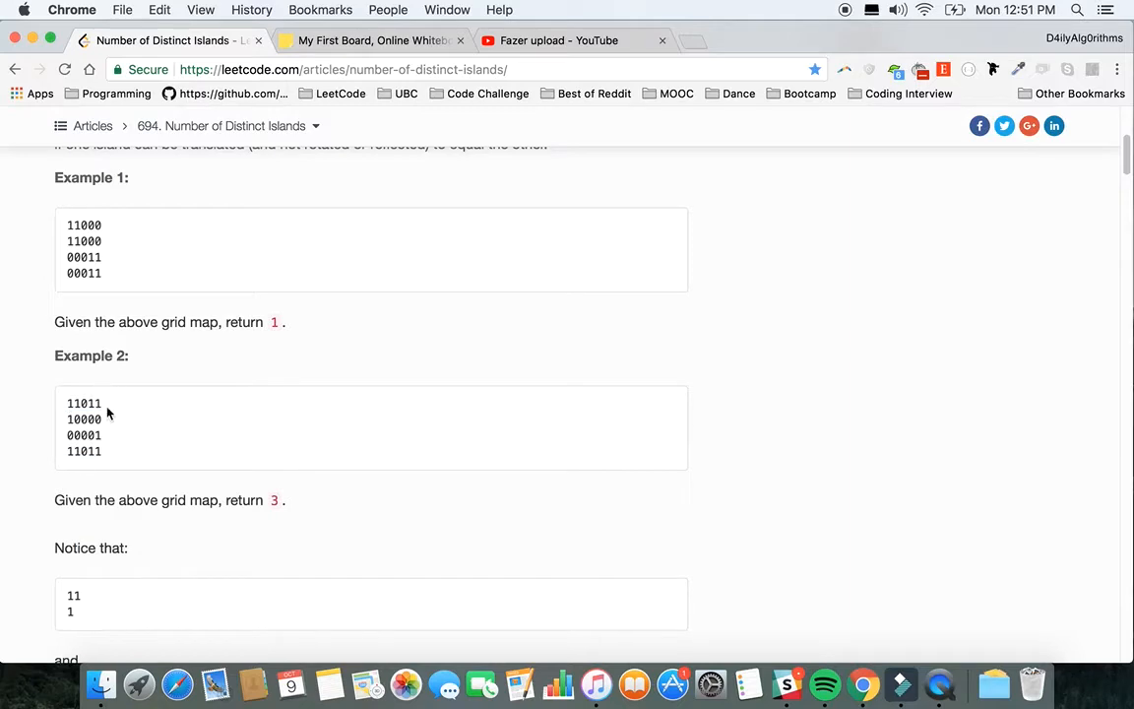
scroll("down", 3)
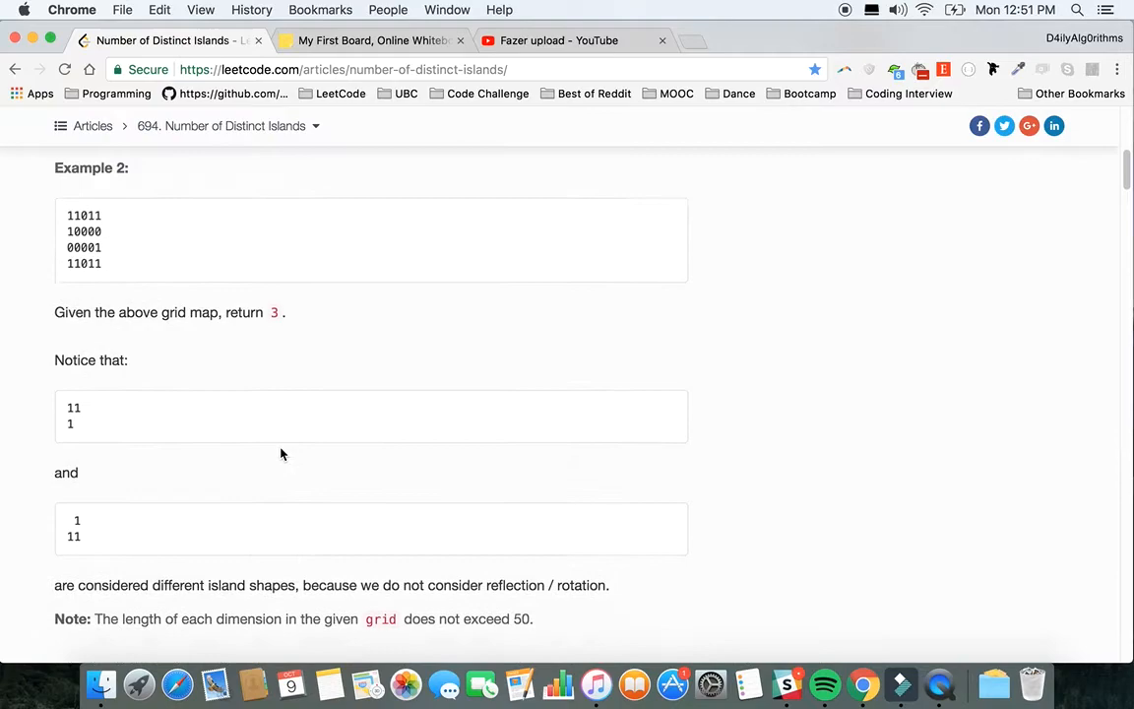
Step: Scroll to Approach #1: Hash By Local Coordinates and its full Python code
scroll("down", 3)
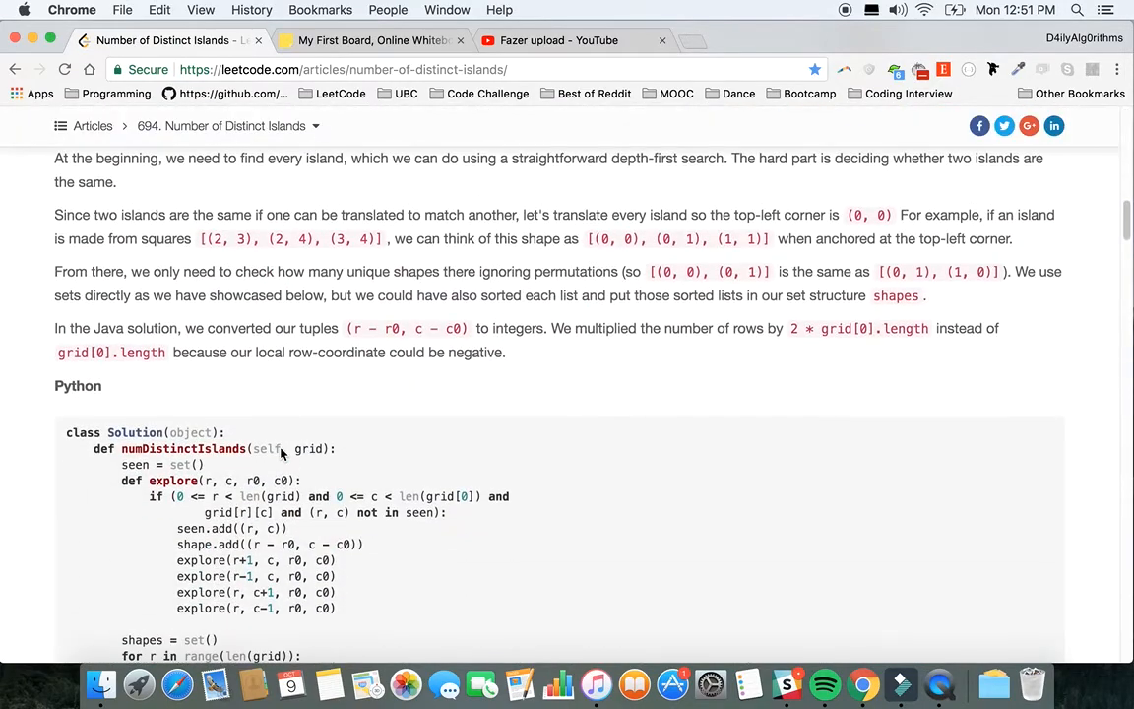
scroll("up", 3)
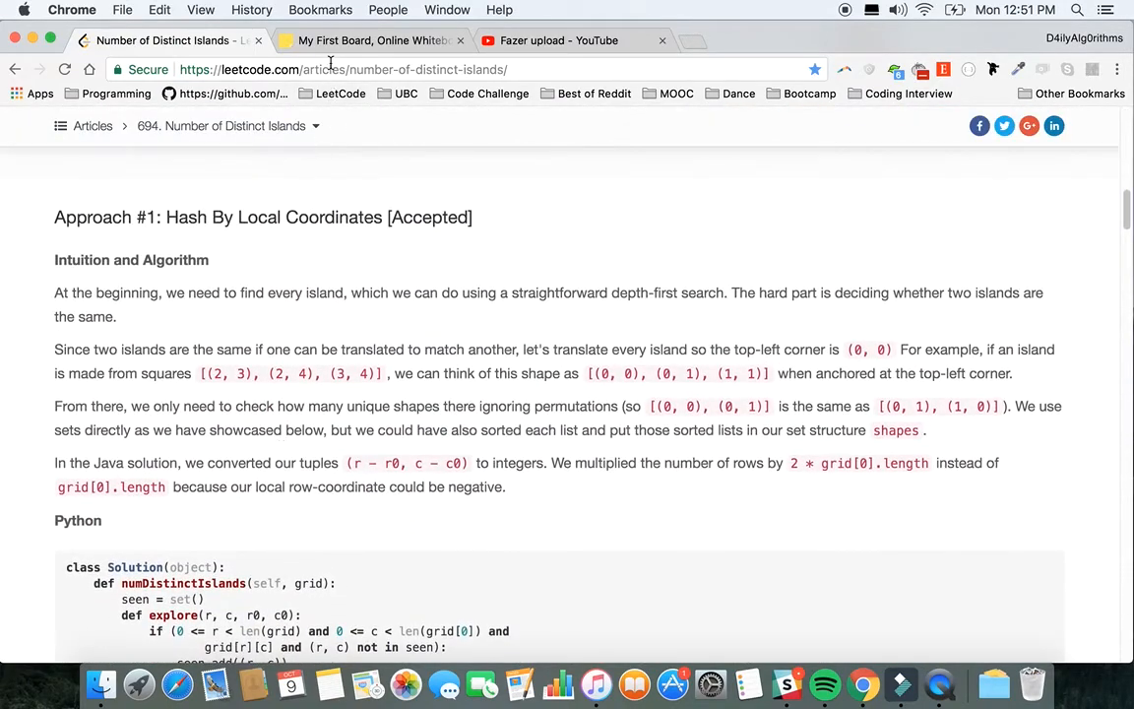
scroll("down", 3)
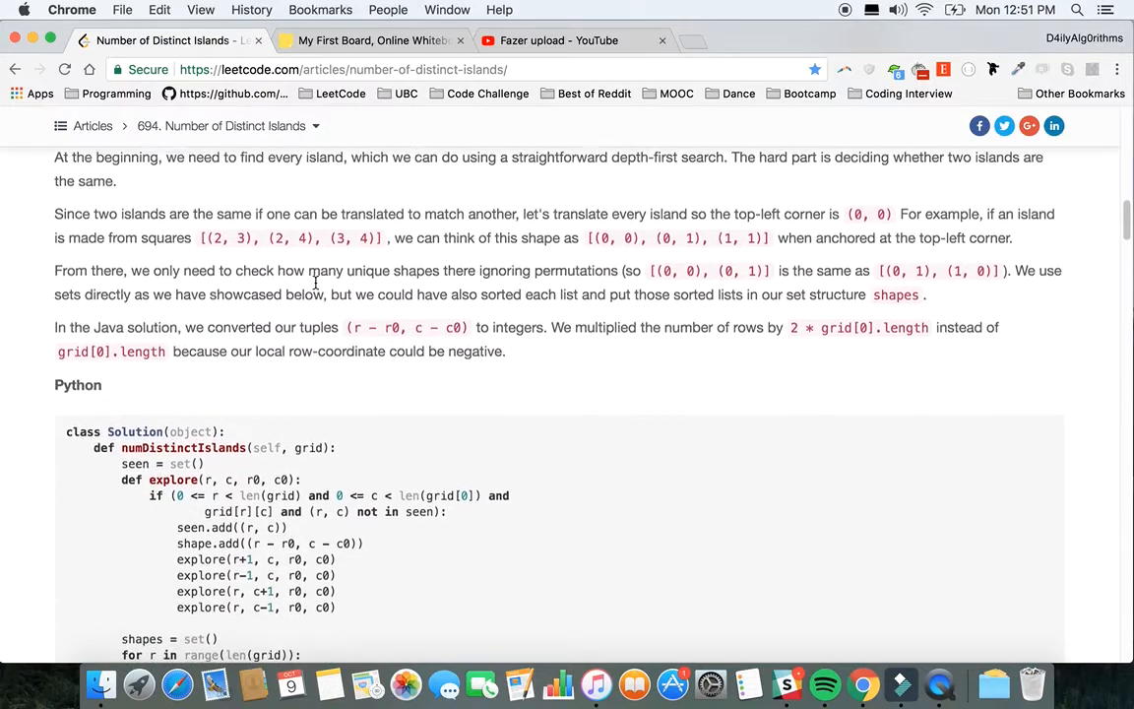
scroll("down", 3)
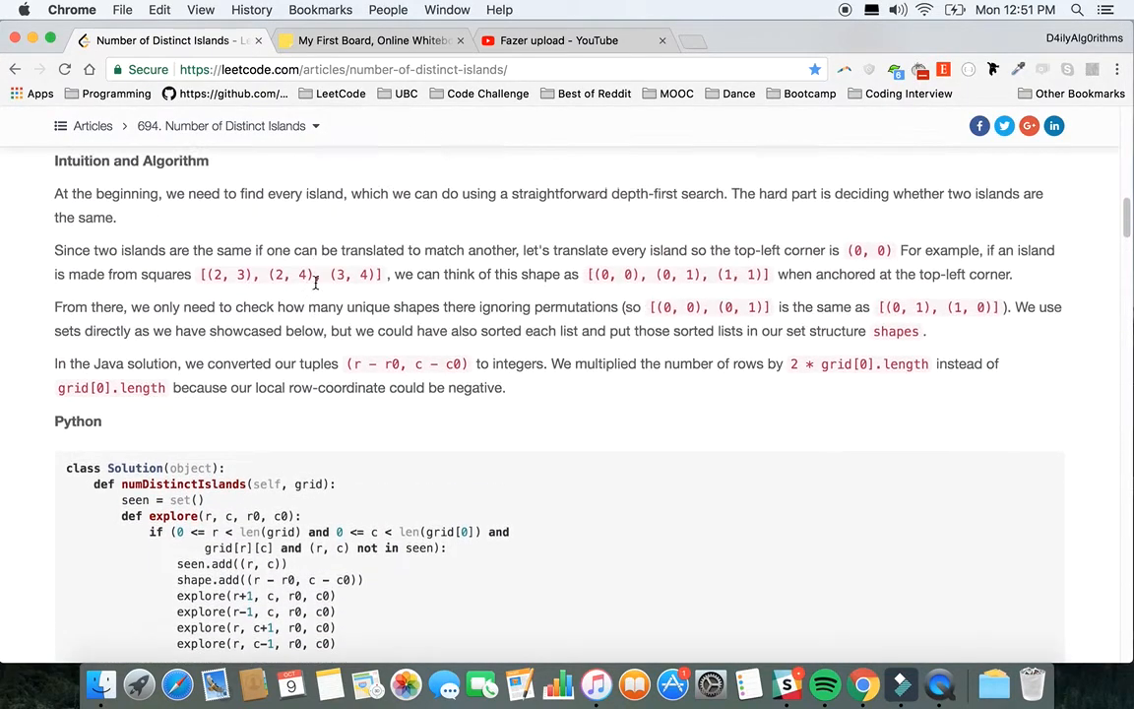
scroll("down", 3)
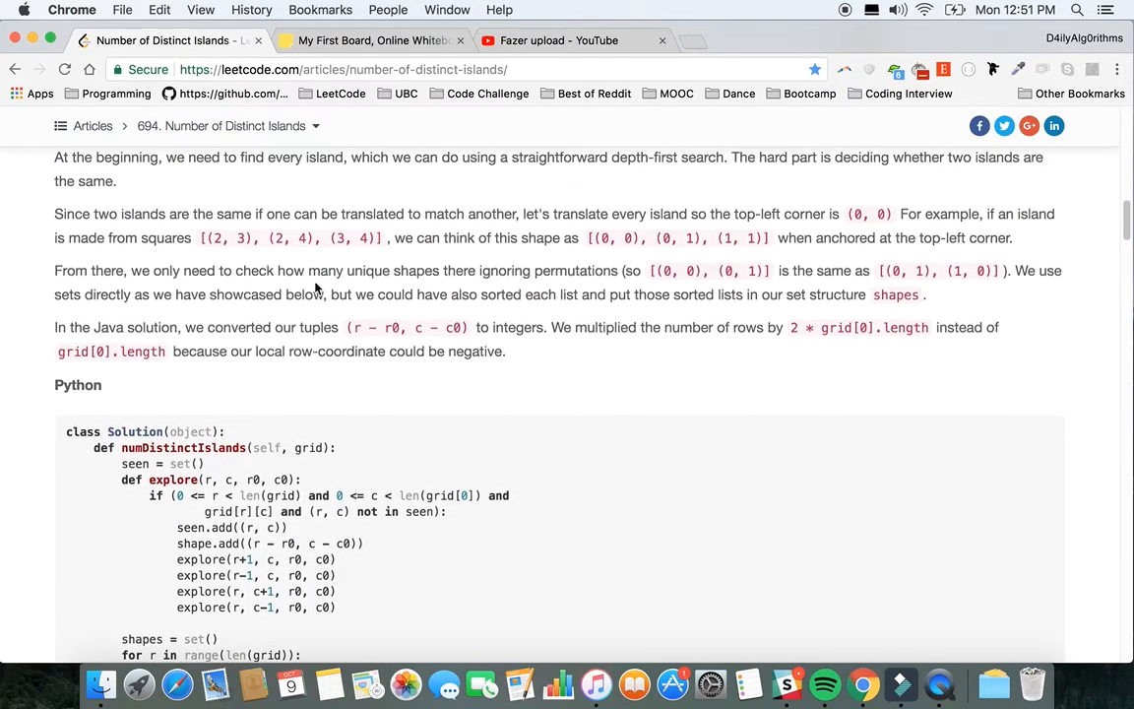
scroll("down", 3)
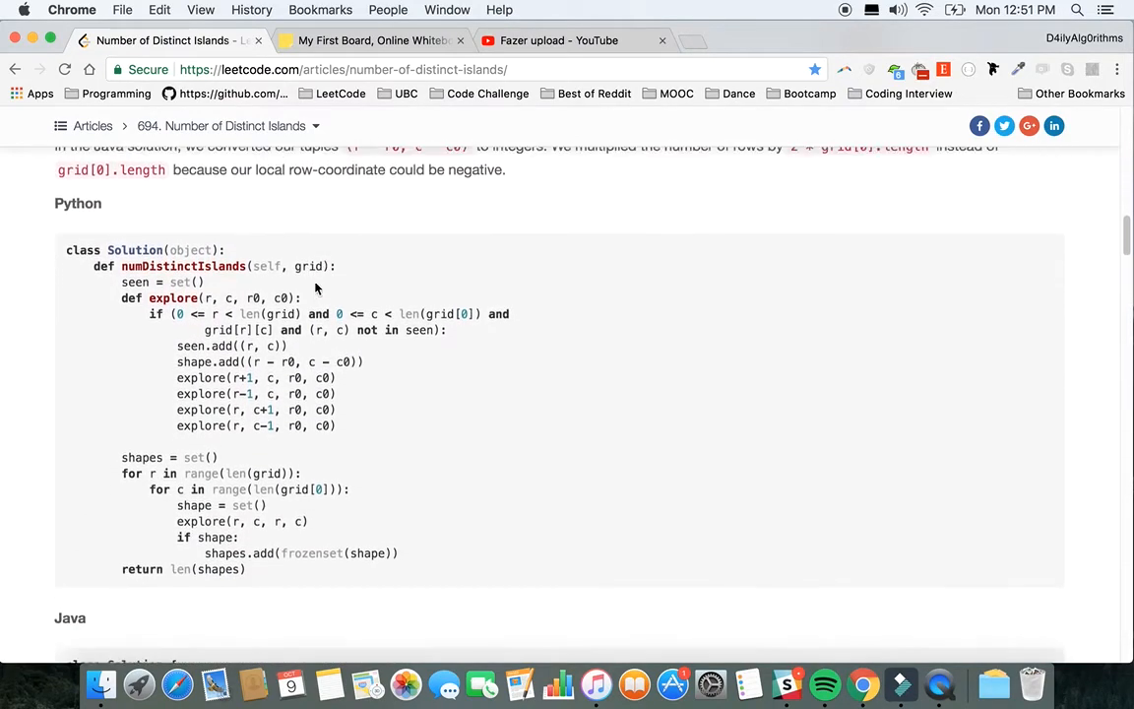
scroll("down", 3)
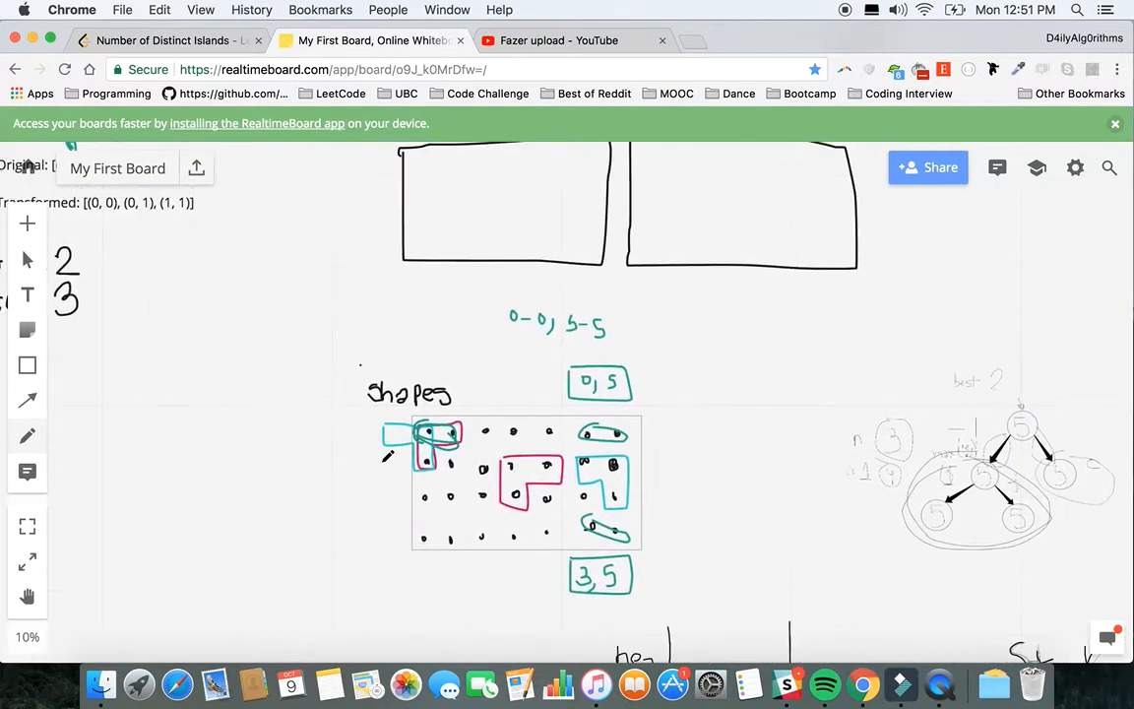
Step: Check the article briefly, then pan the whiteboard to the seen and shape boxes
scroll("down", 3)
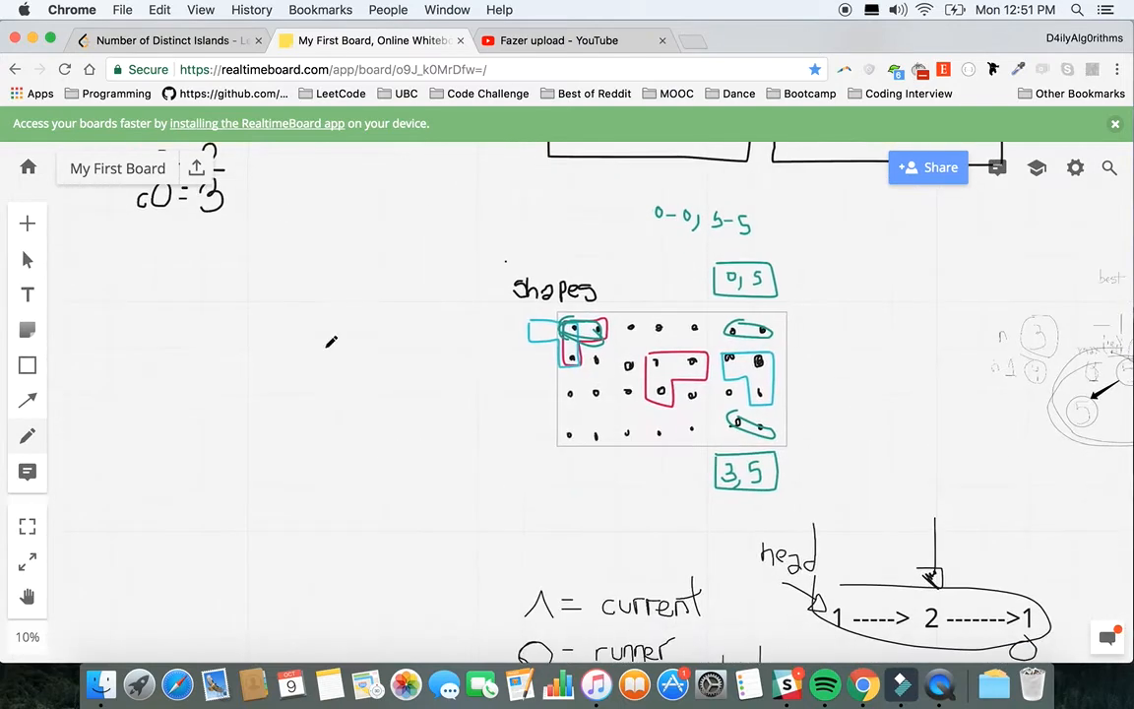
left_click(164, 41)
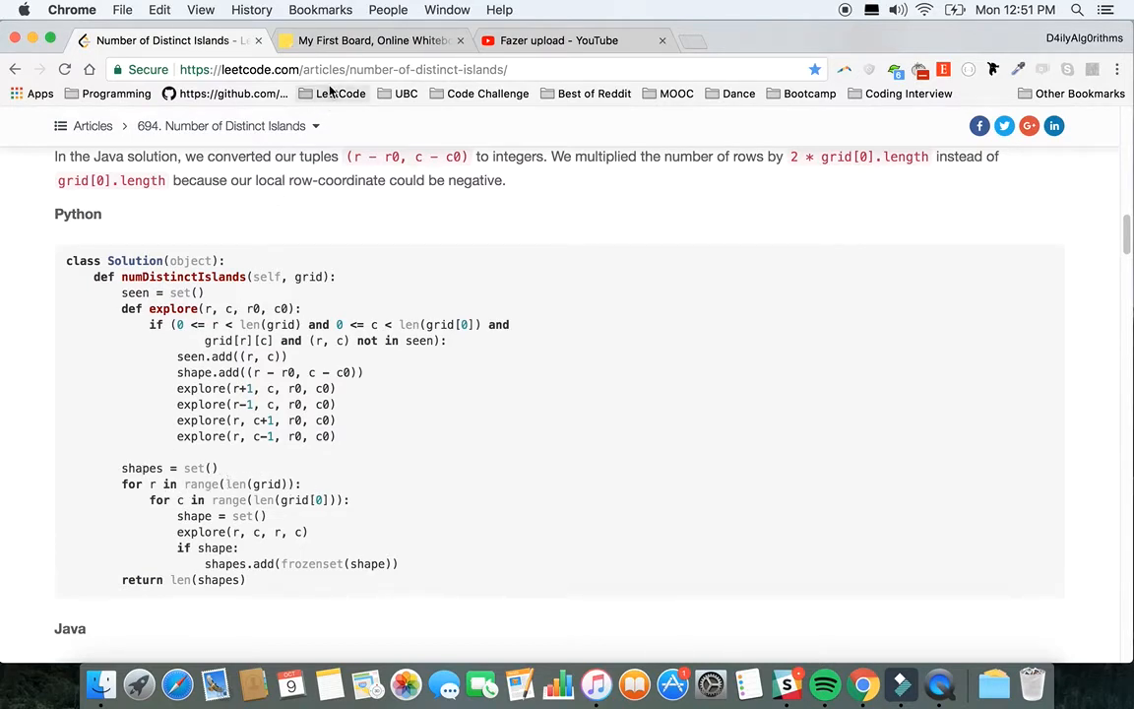
left_click(369, 41)
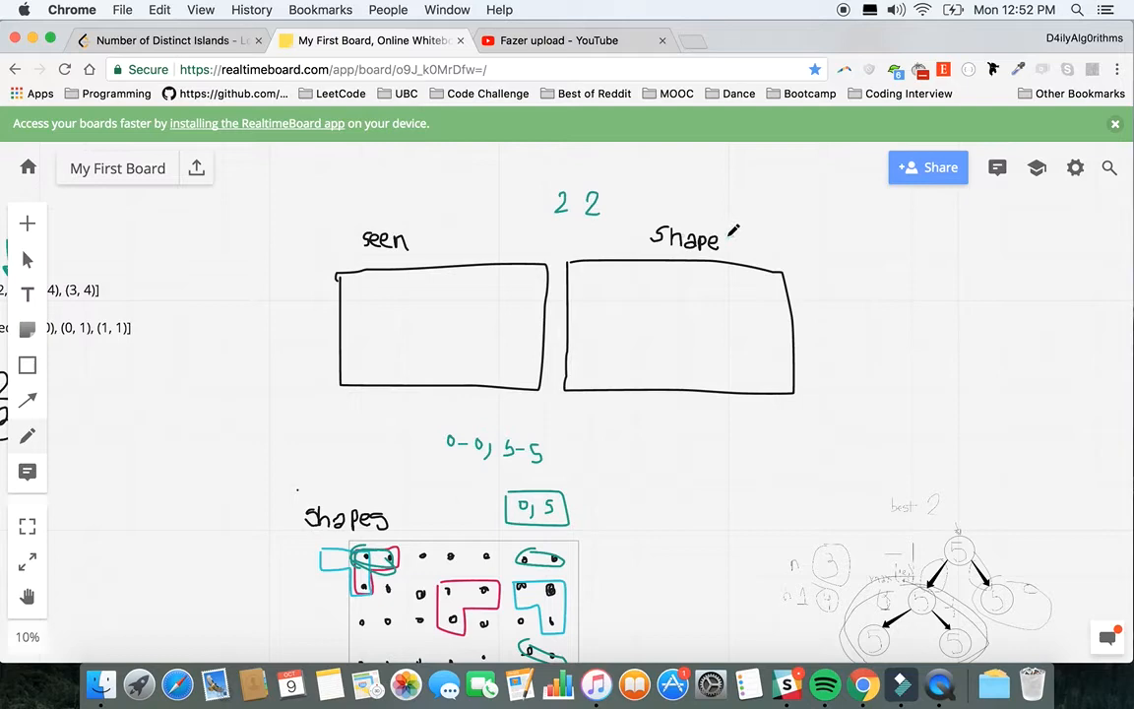
scroll("down", 3)
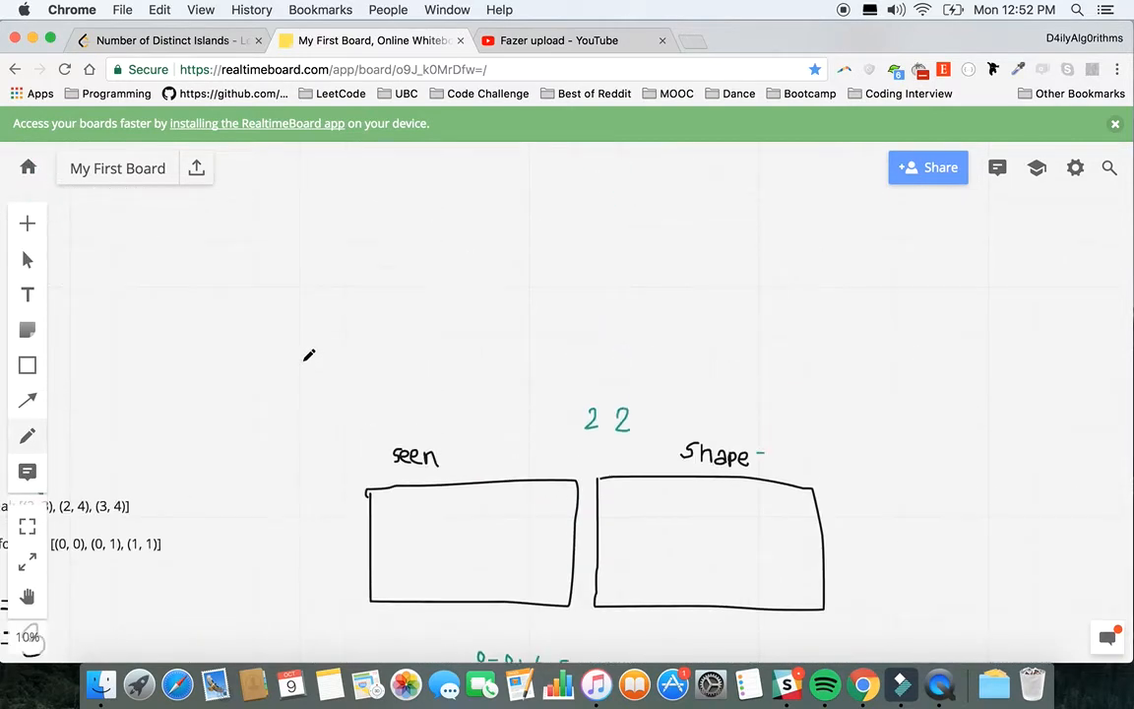
scroll("down", 3)
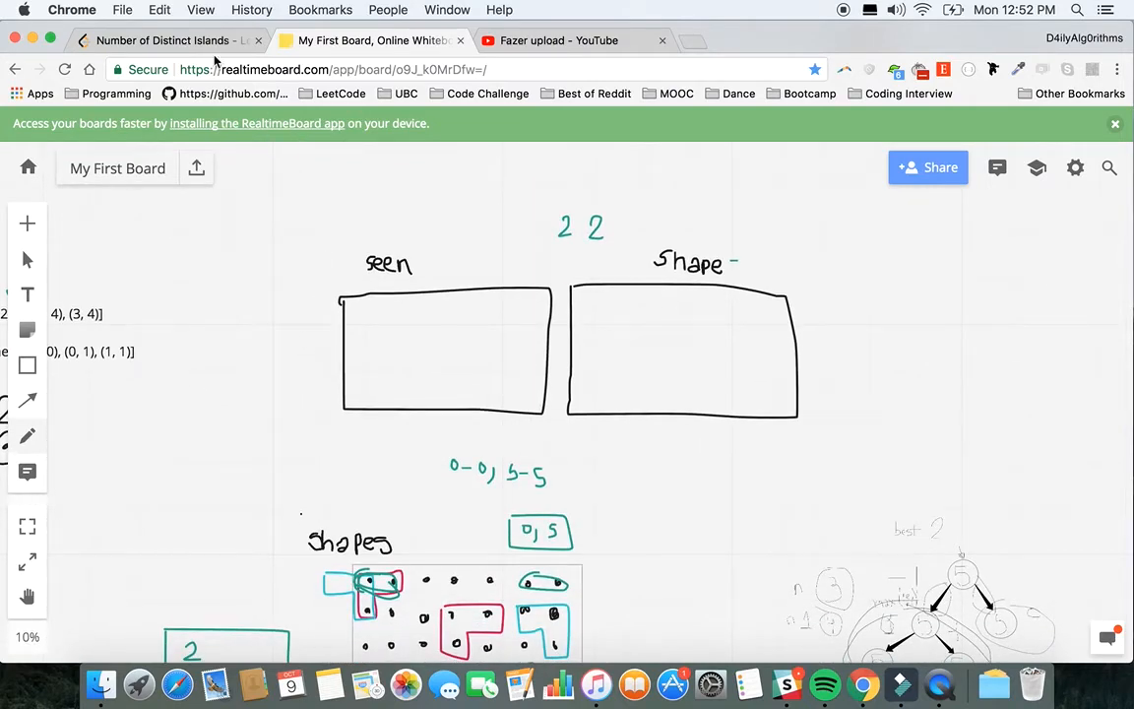
Step: Highlight the shapes variable and explore's row bounds check and condition in the Python solution
left_click(162, 40)
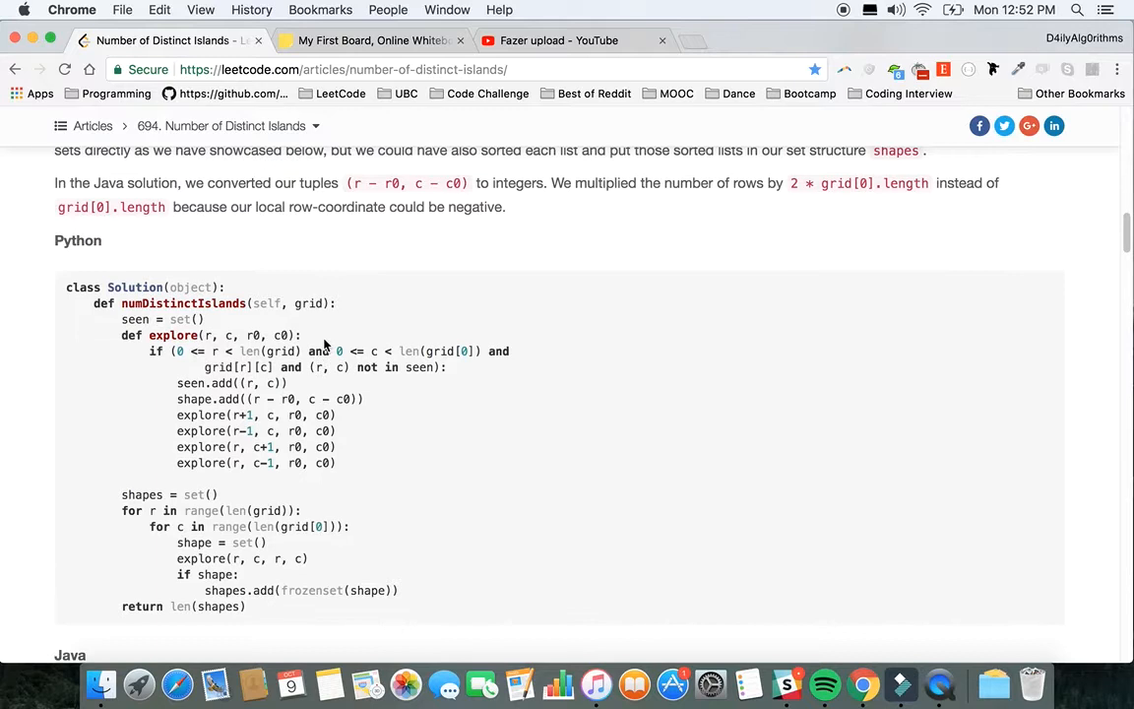
mouse_move(229, 483)
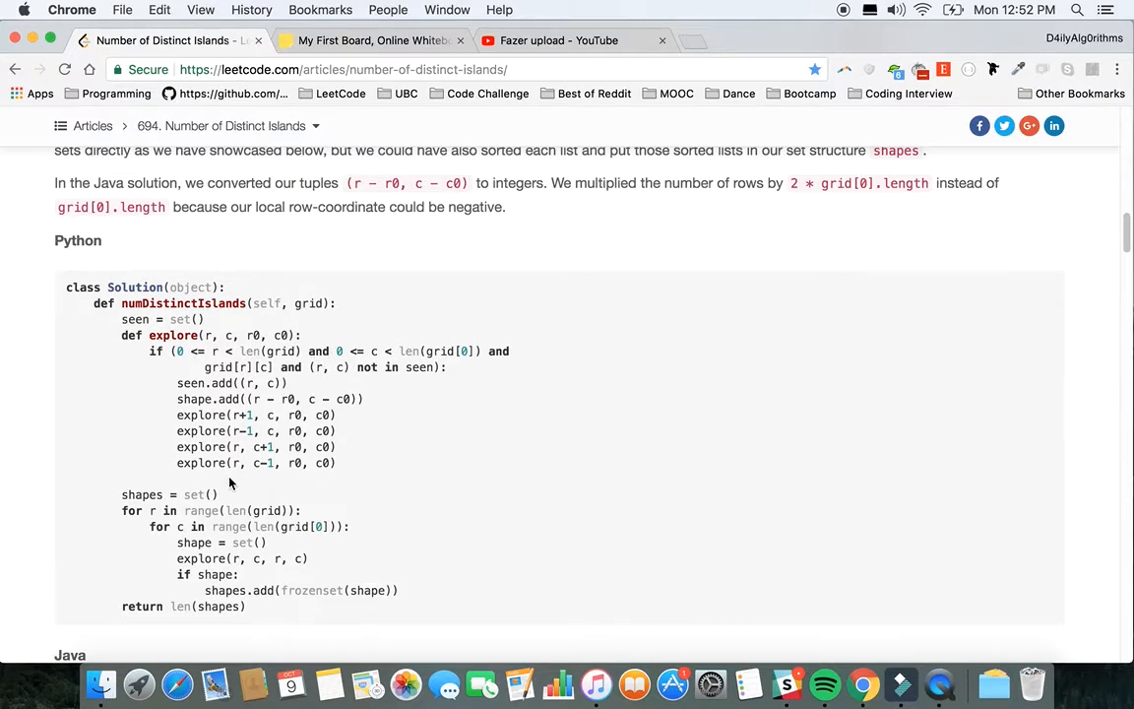
double_click(194, 542)
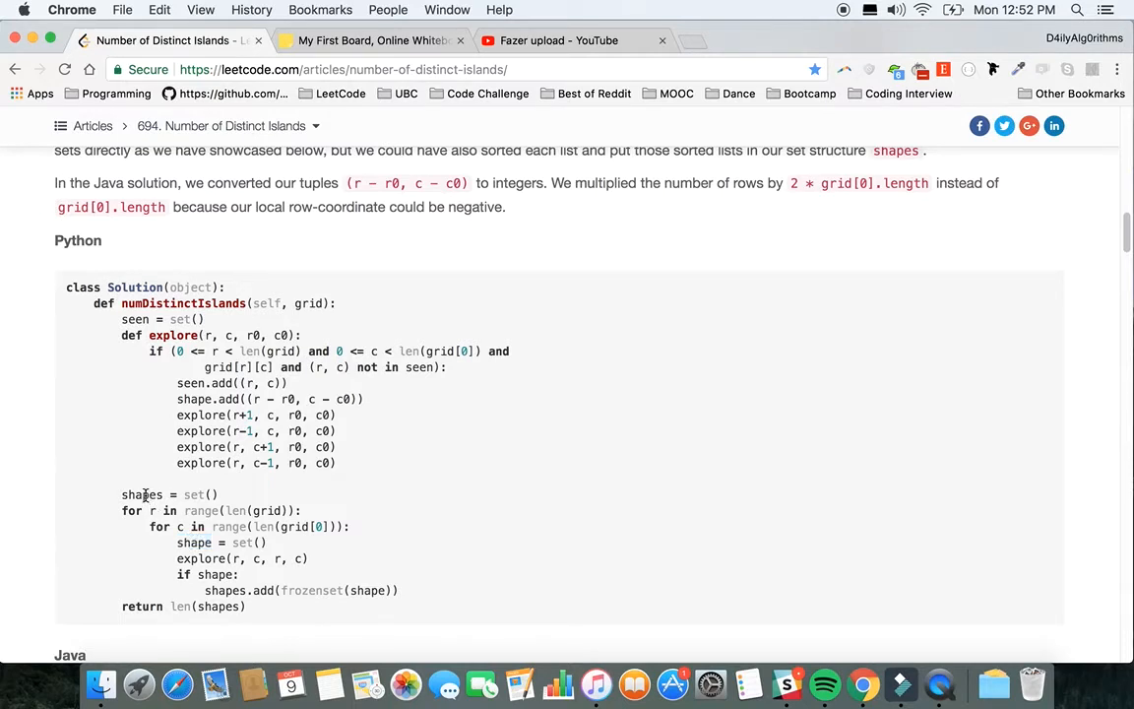
double_click(141, 494)
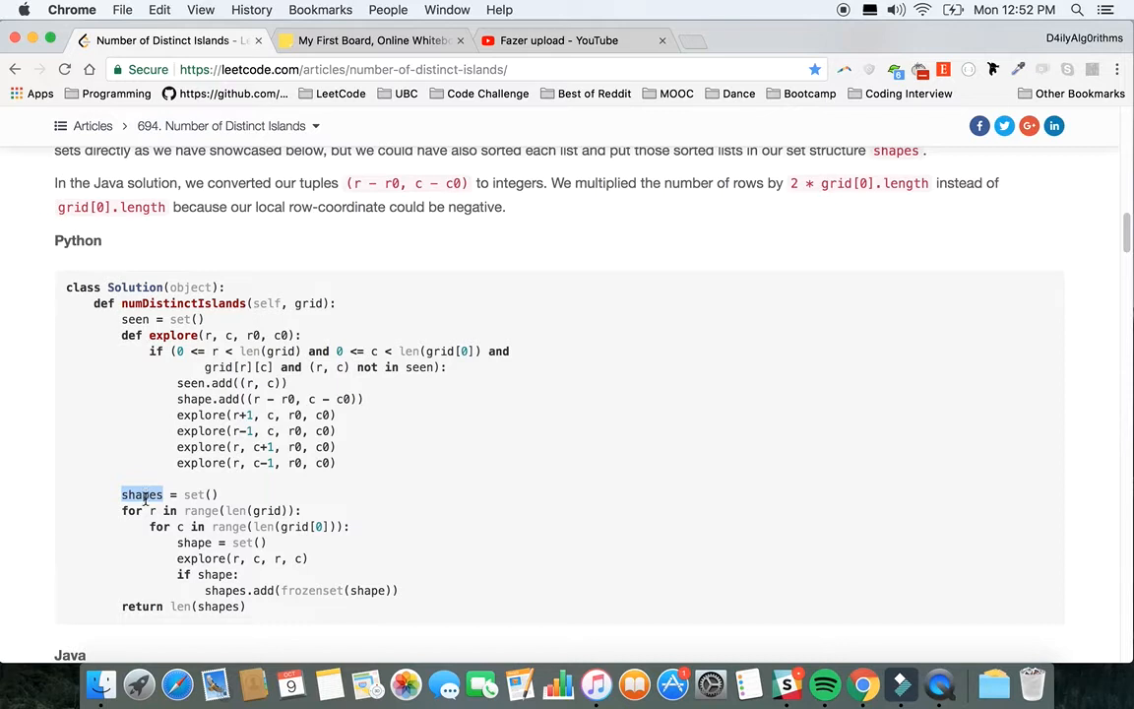
double_click(194, 543)
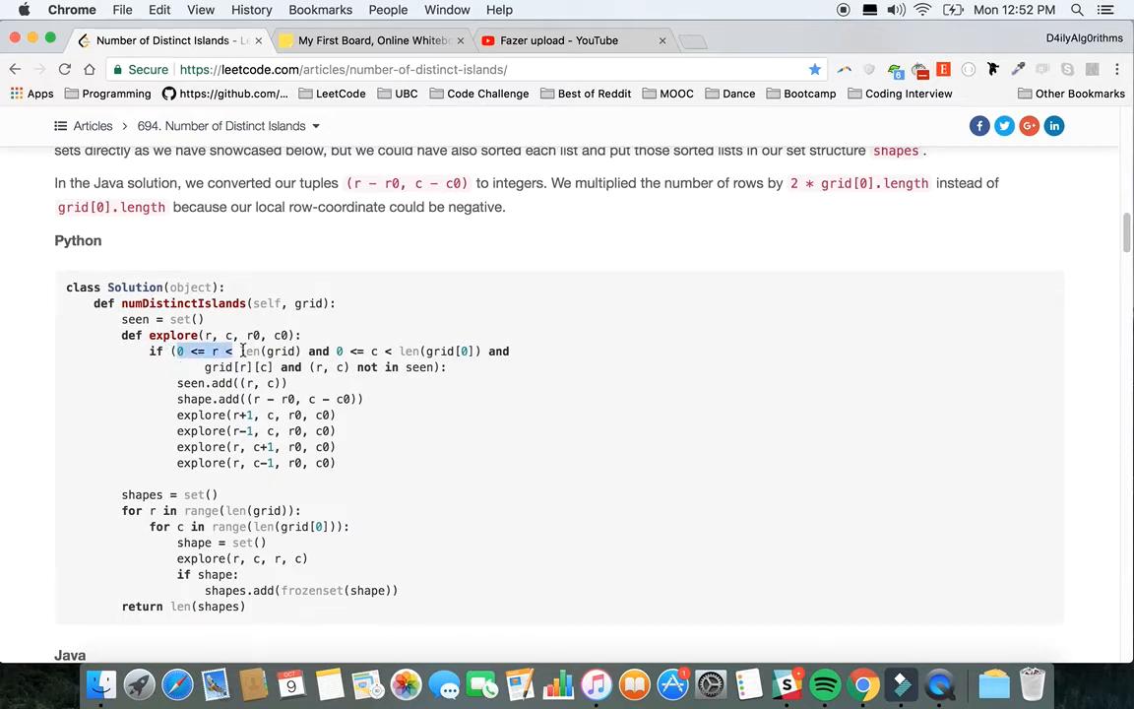
left_click_drag(177, 351, 455, 351)
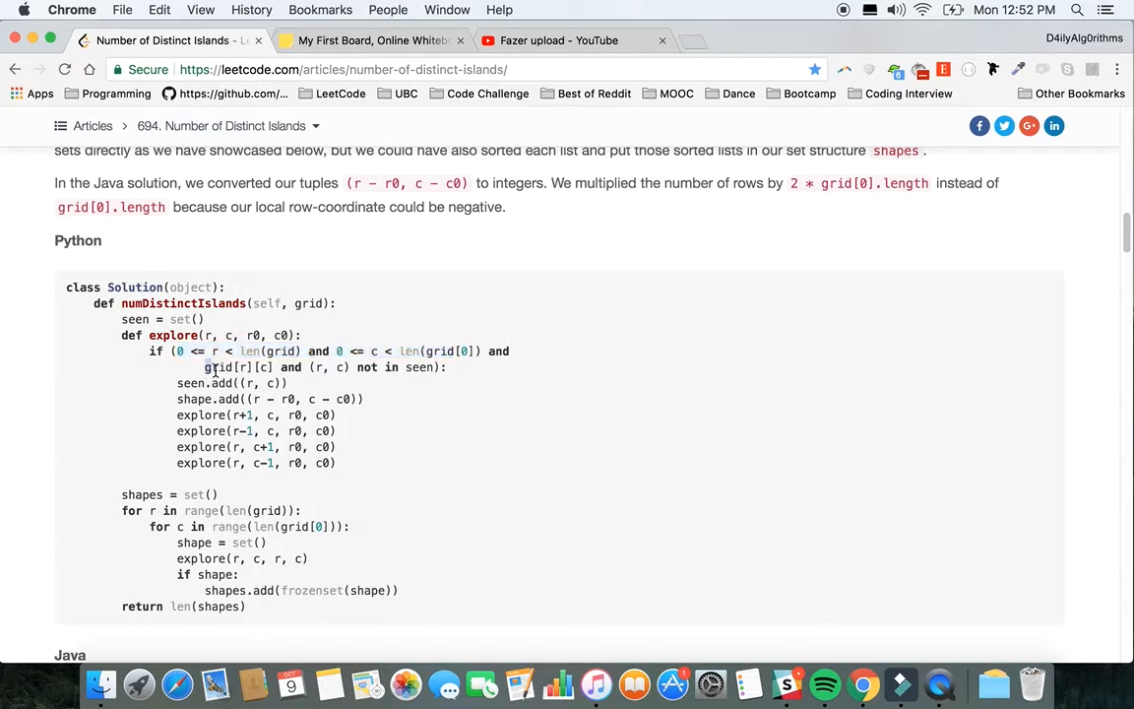
double_click(239, 366)
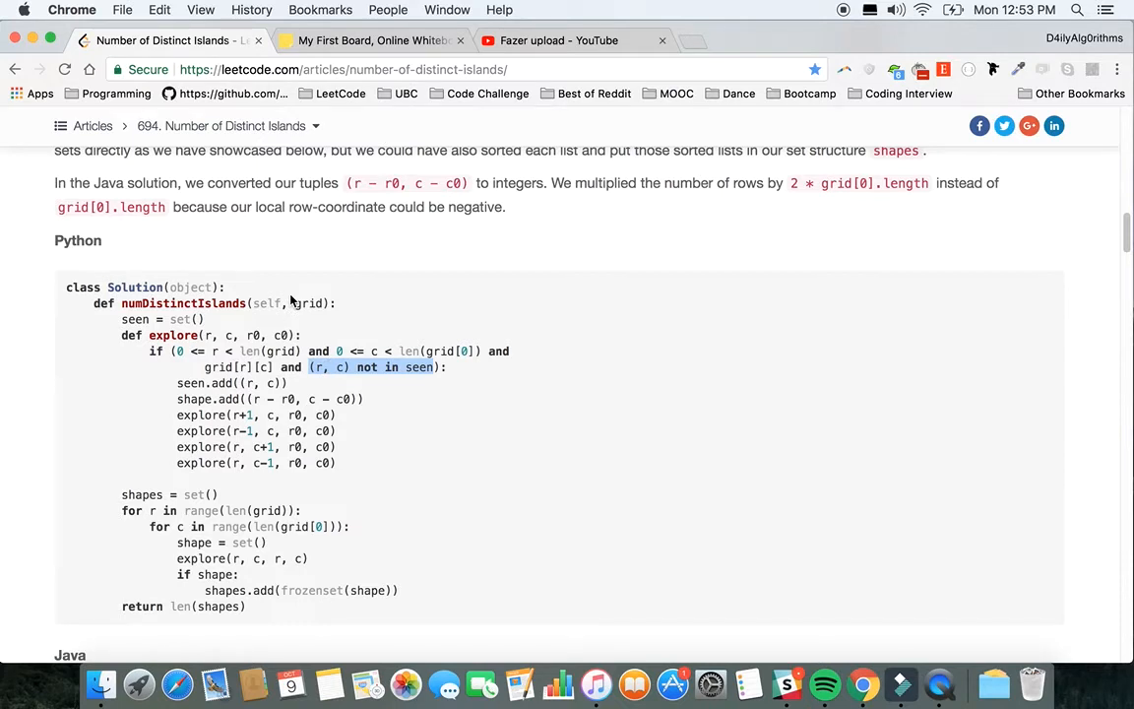
mouse_move(291, 340)
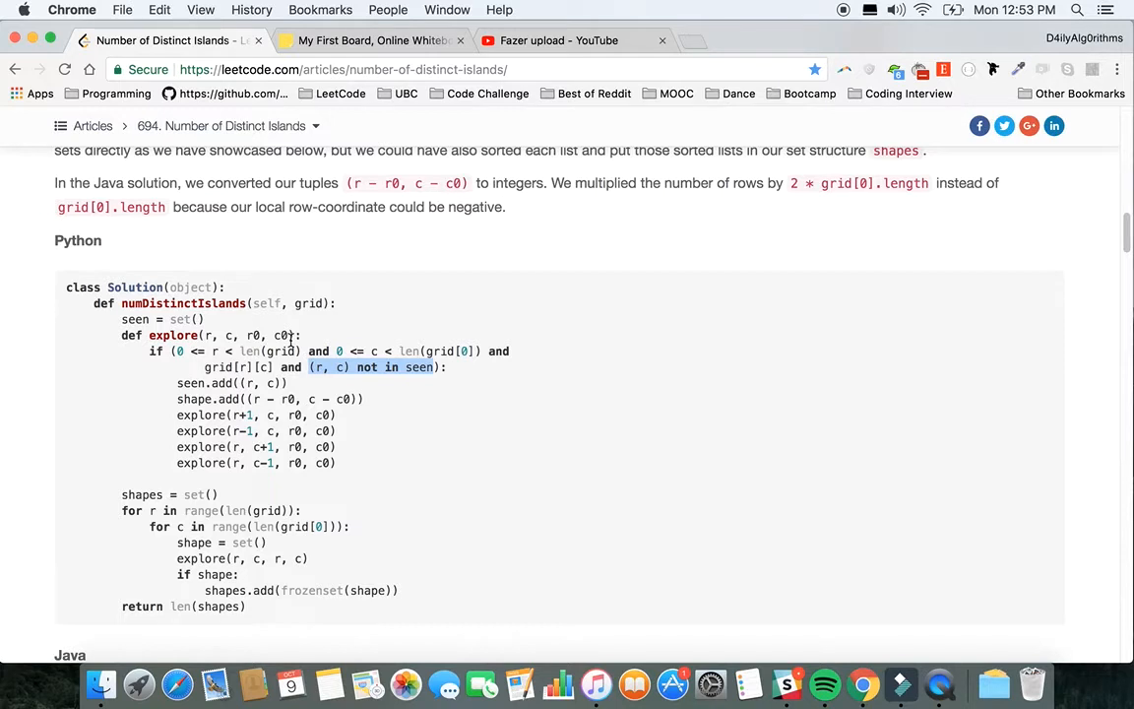
mouse_move(473, 288)
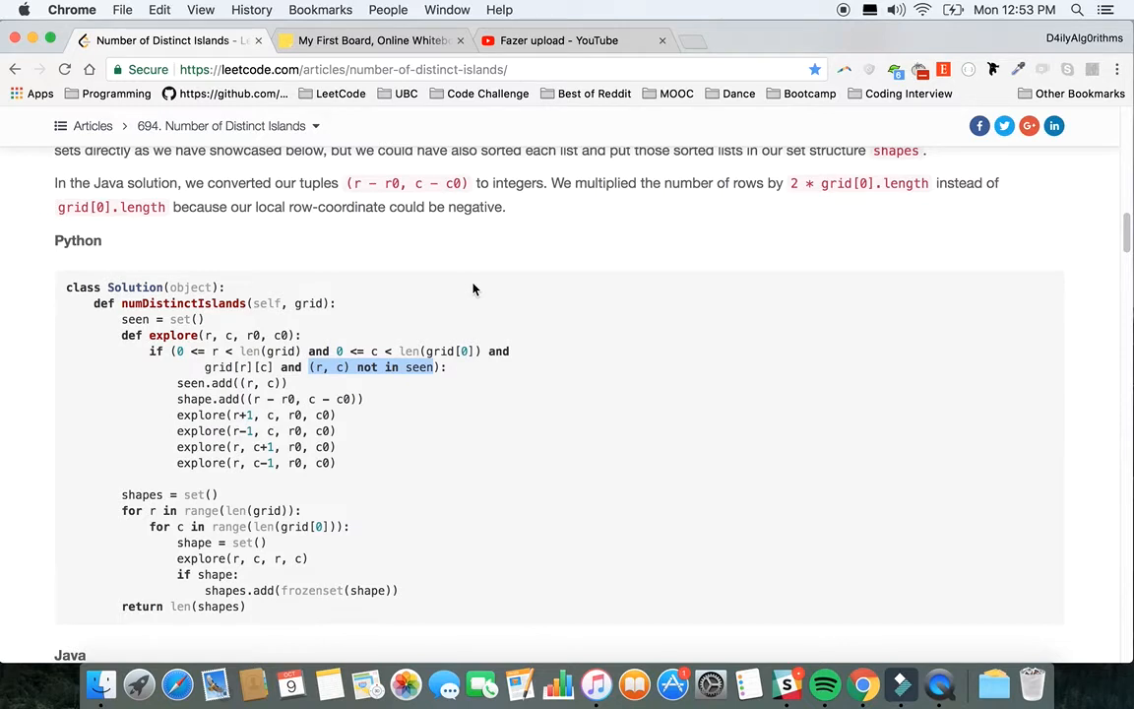
mouse_move(345, 333)
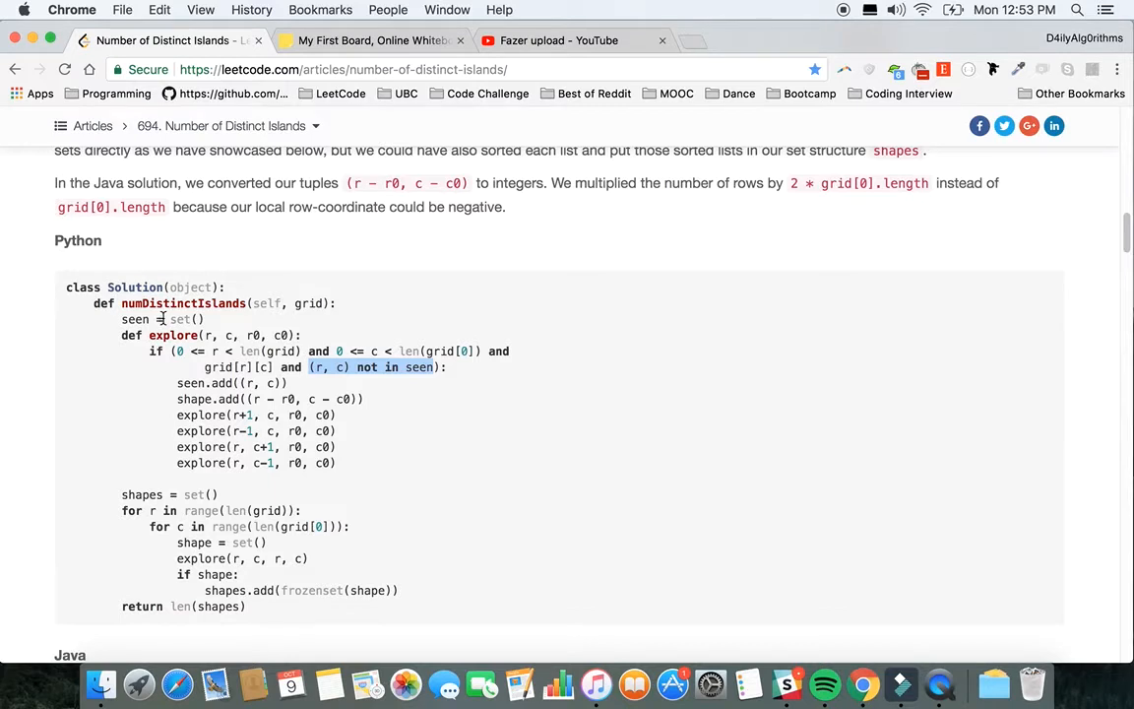
mouse_move(178, 335)
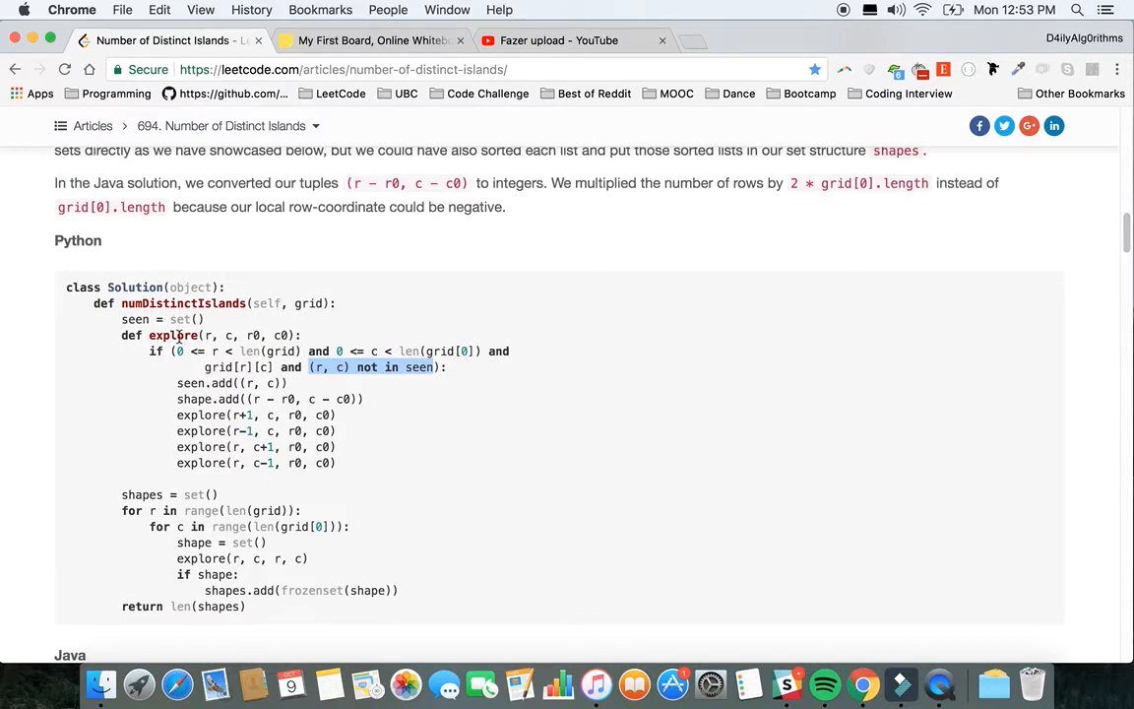
mouse_move(205, 384)
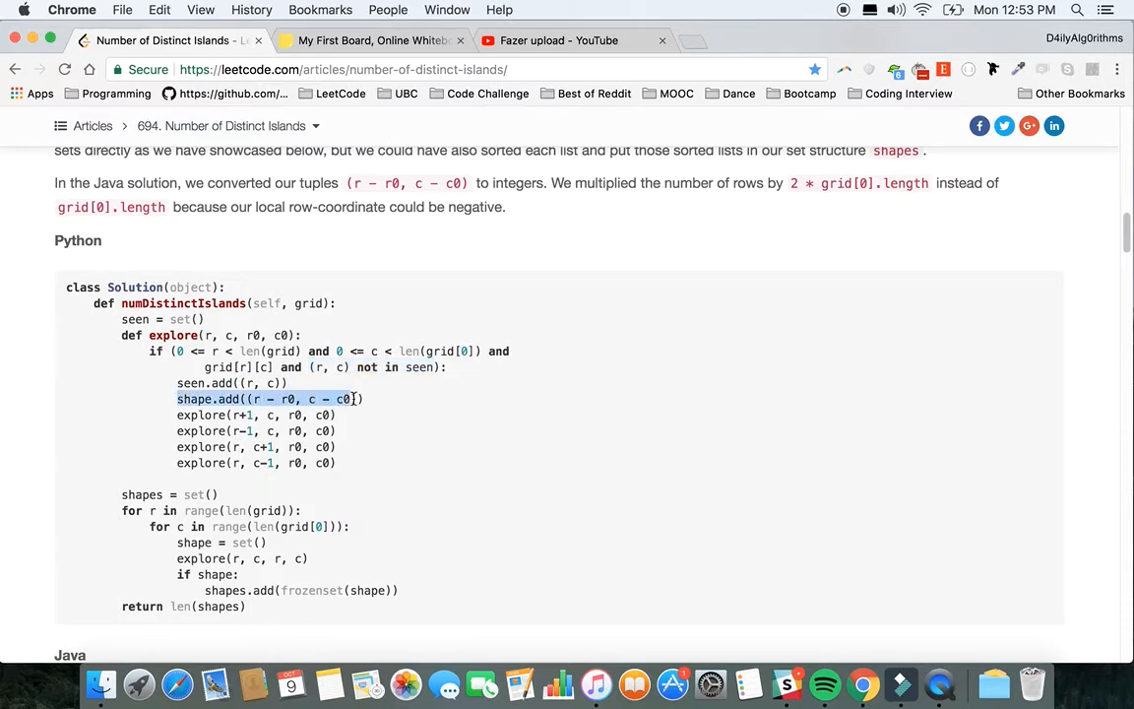
Step: Return to the whiteboard and scroll to the shapes grid with the 0,5 and 3,5 notes
left_click(371, 40)
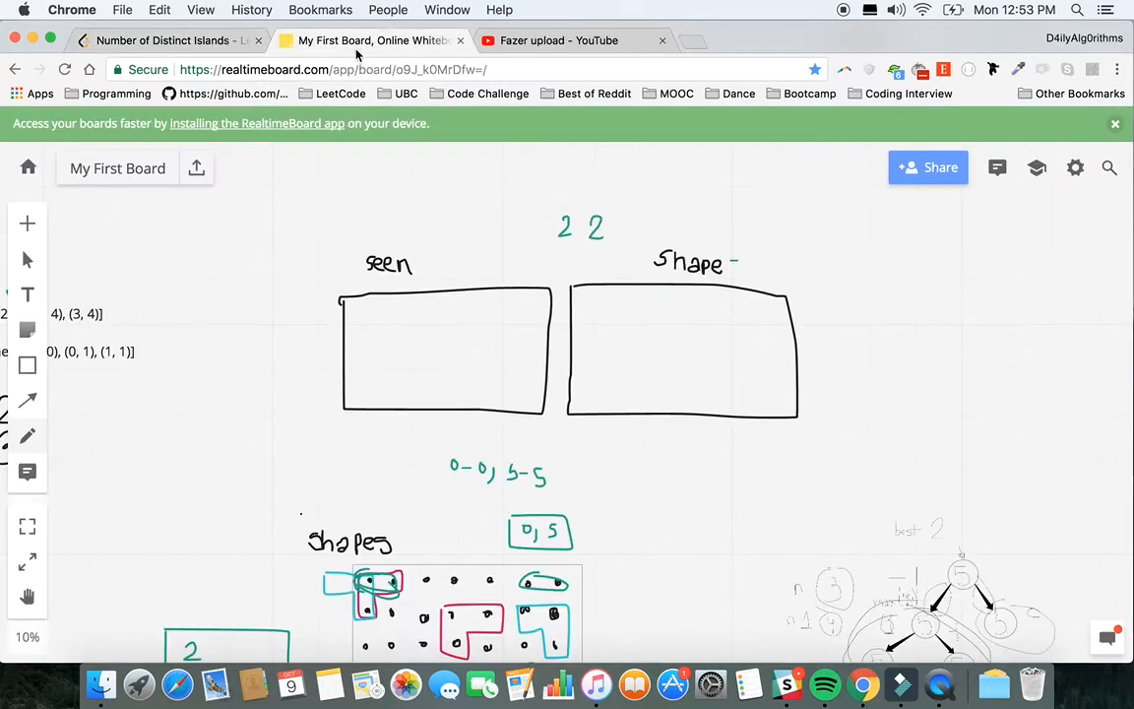
scroll("down", 3)
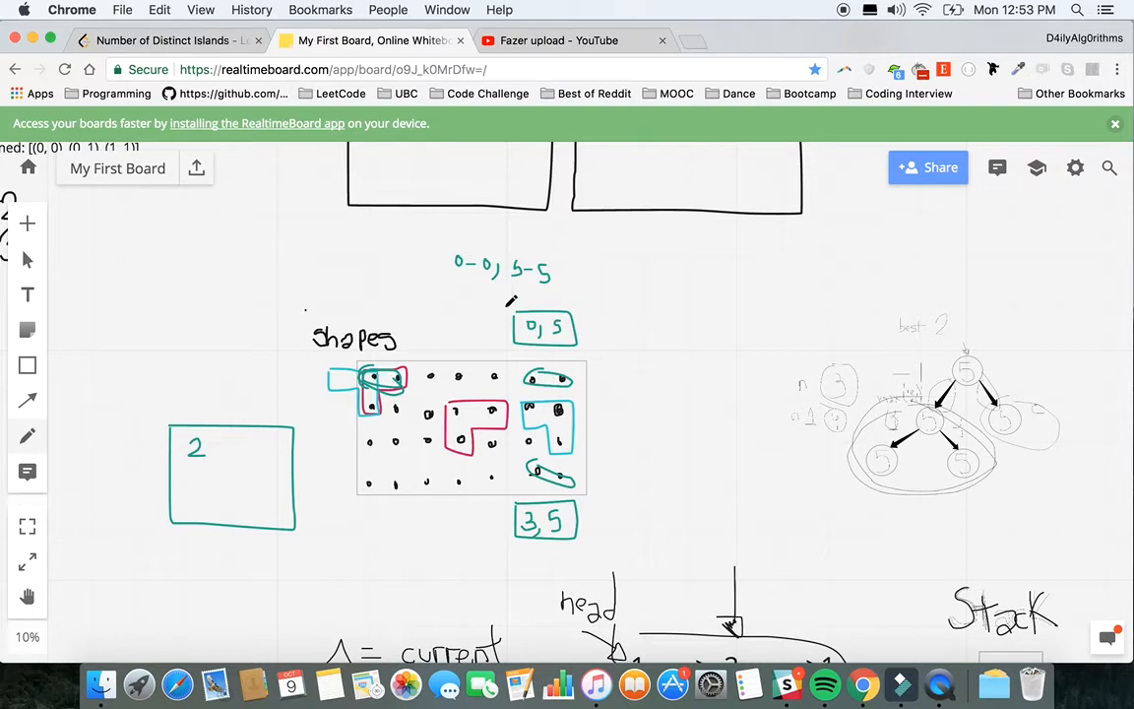
mouse_move(377, 369)
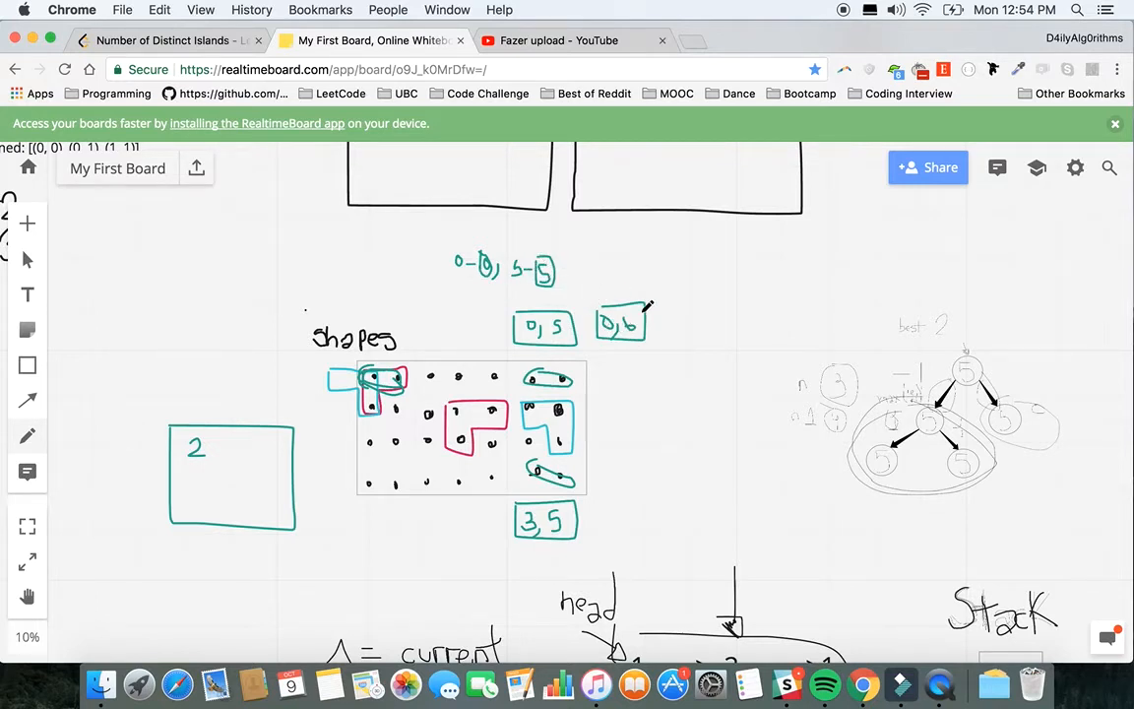
mouse_move(392, 305)
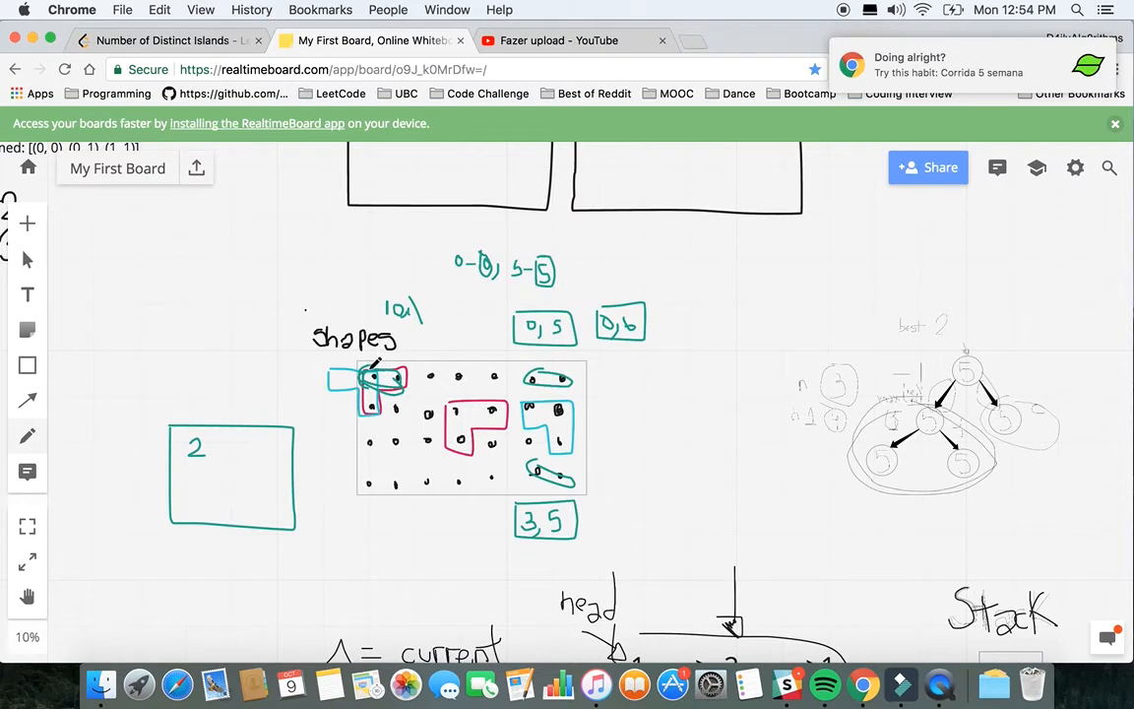
mouse_move(372, 364)
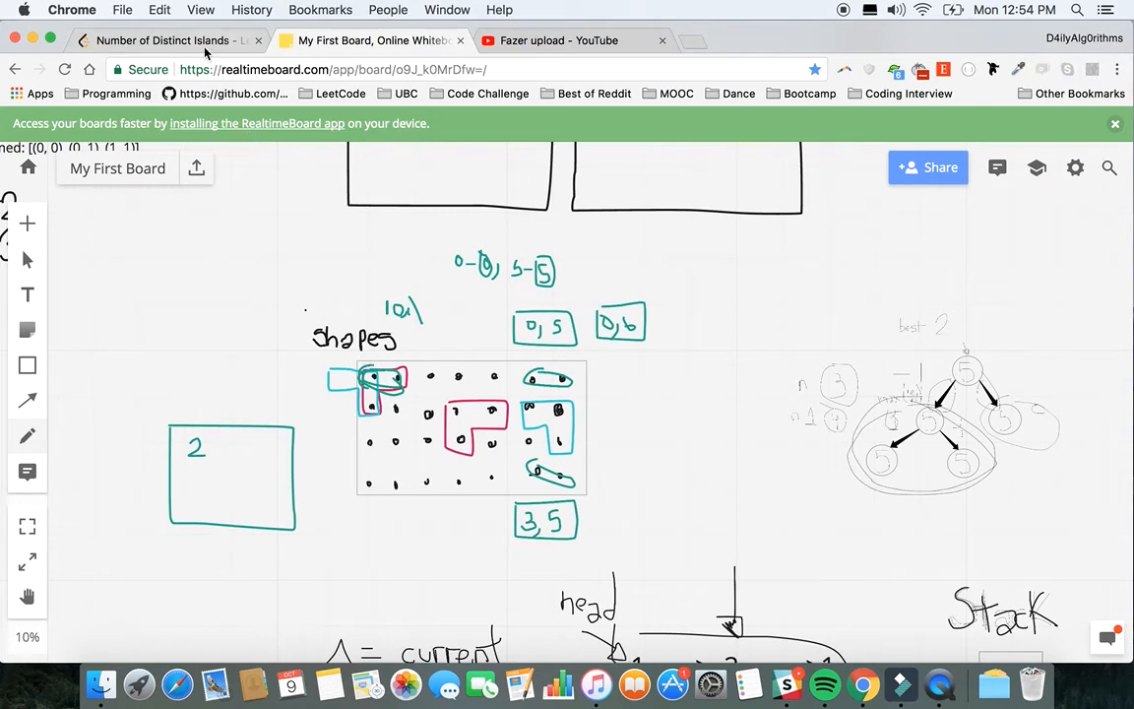
Step: Highlight the four recursive explore calls and frozenset in the shapes.add line
left_click(162, 40)
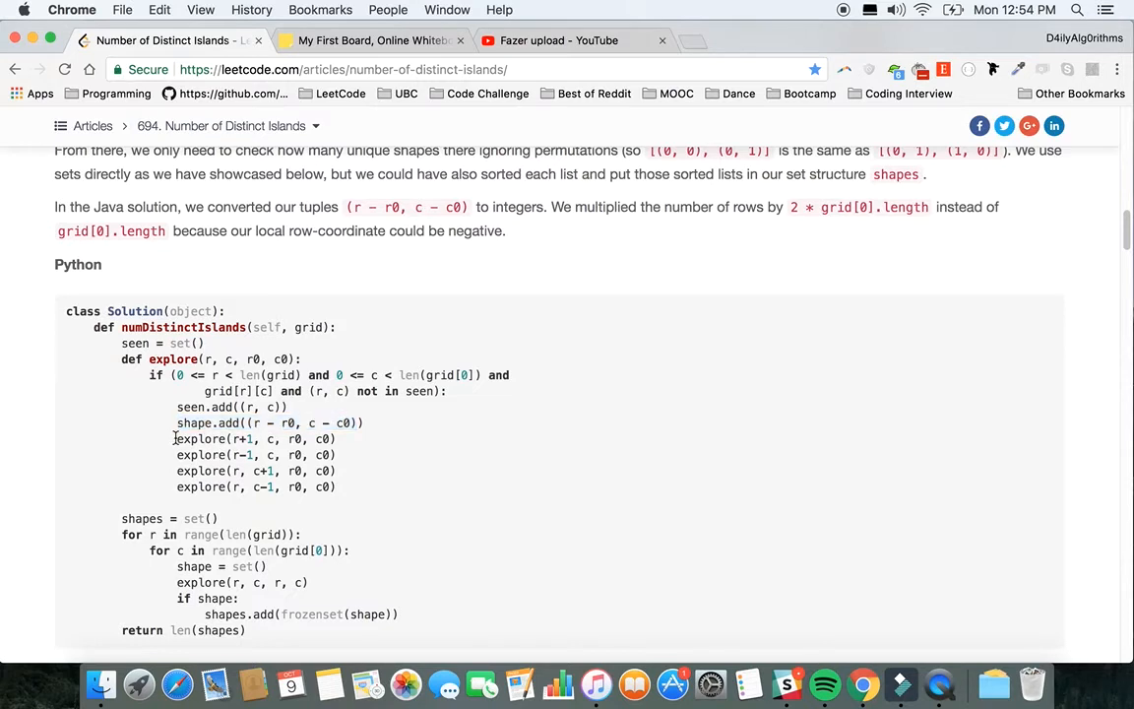
left_click_drag(176, 438, 348, 486)
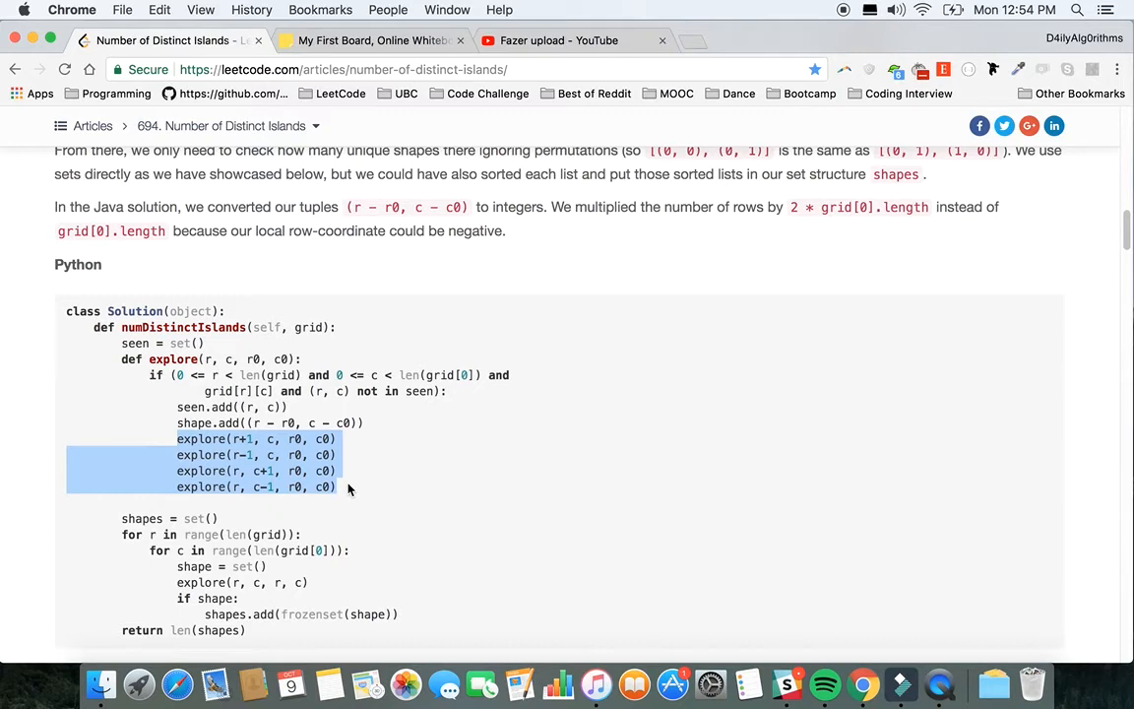
mouse_move(374, 463)
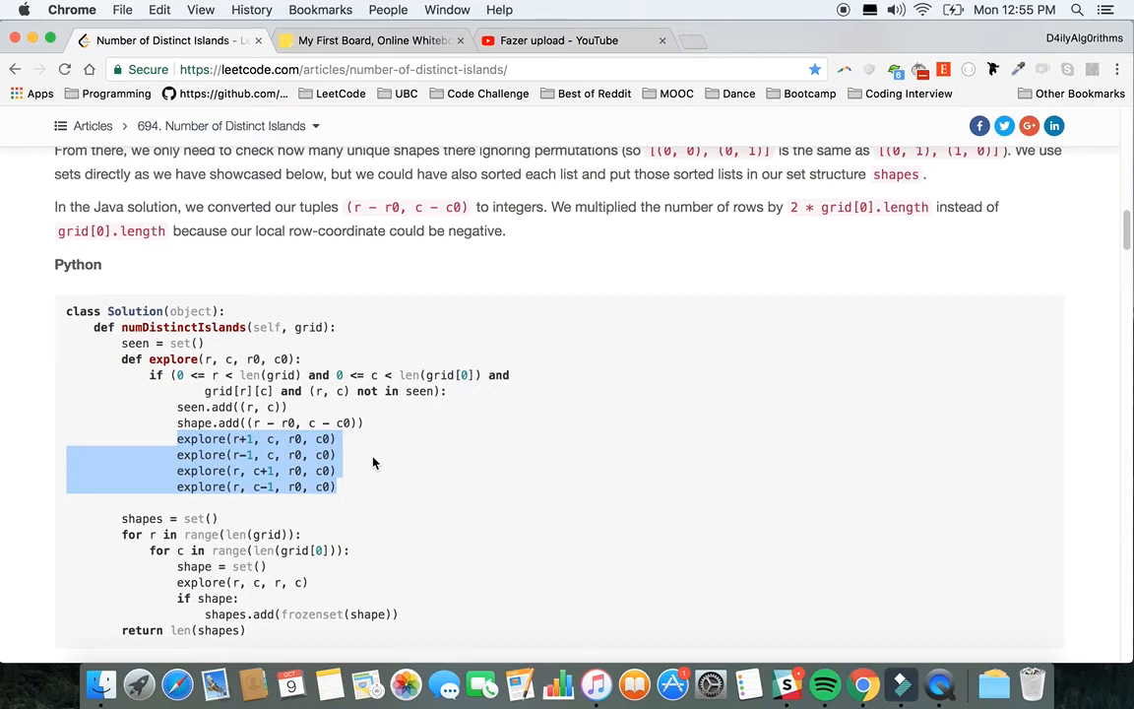
mouse_move(222, 615)
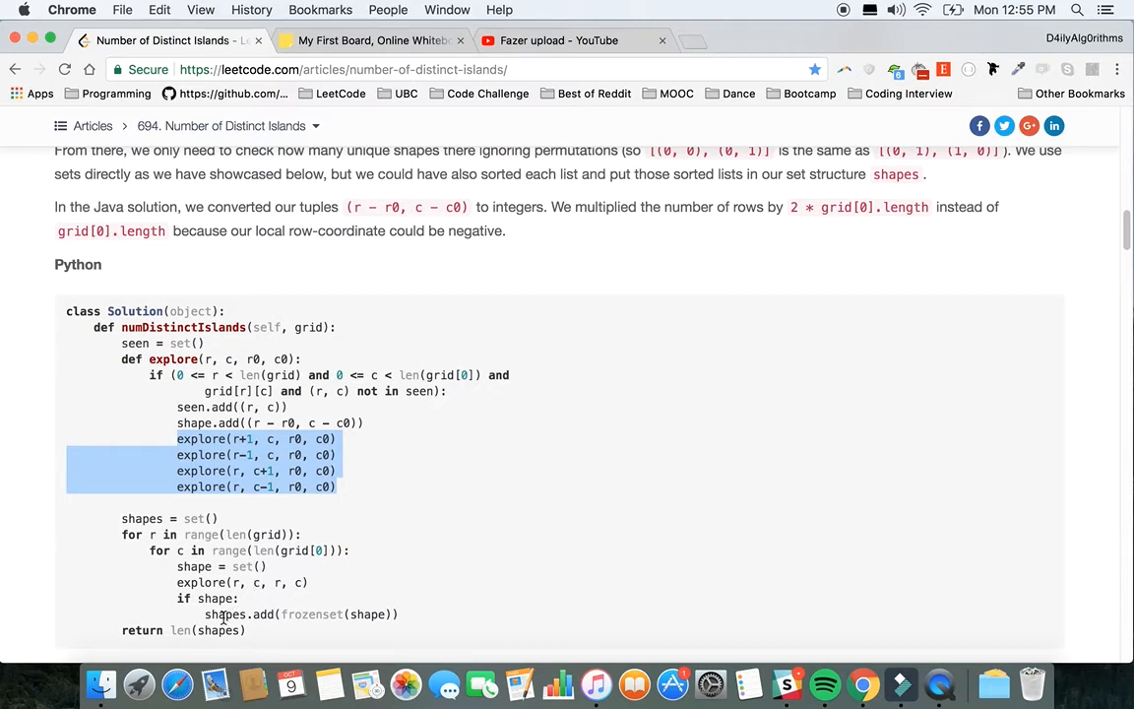
double_click(310, 615)
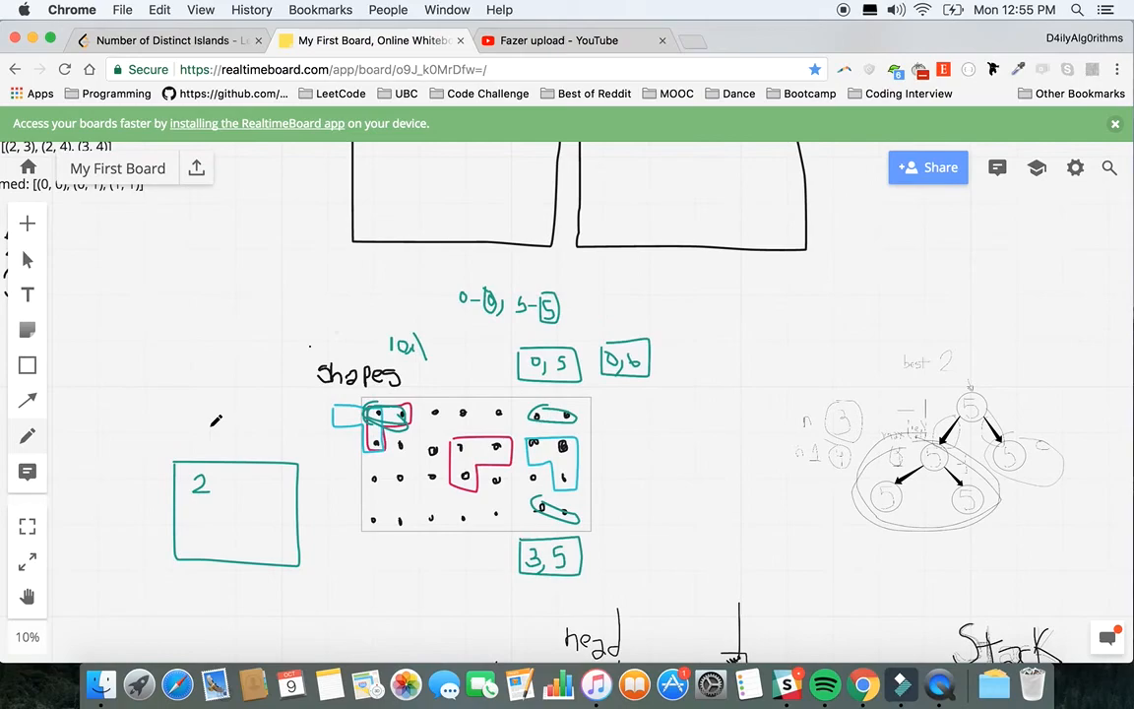
left_click(163, 41)
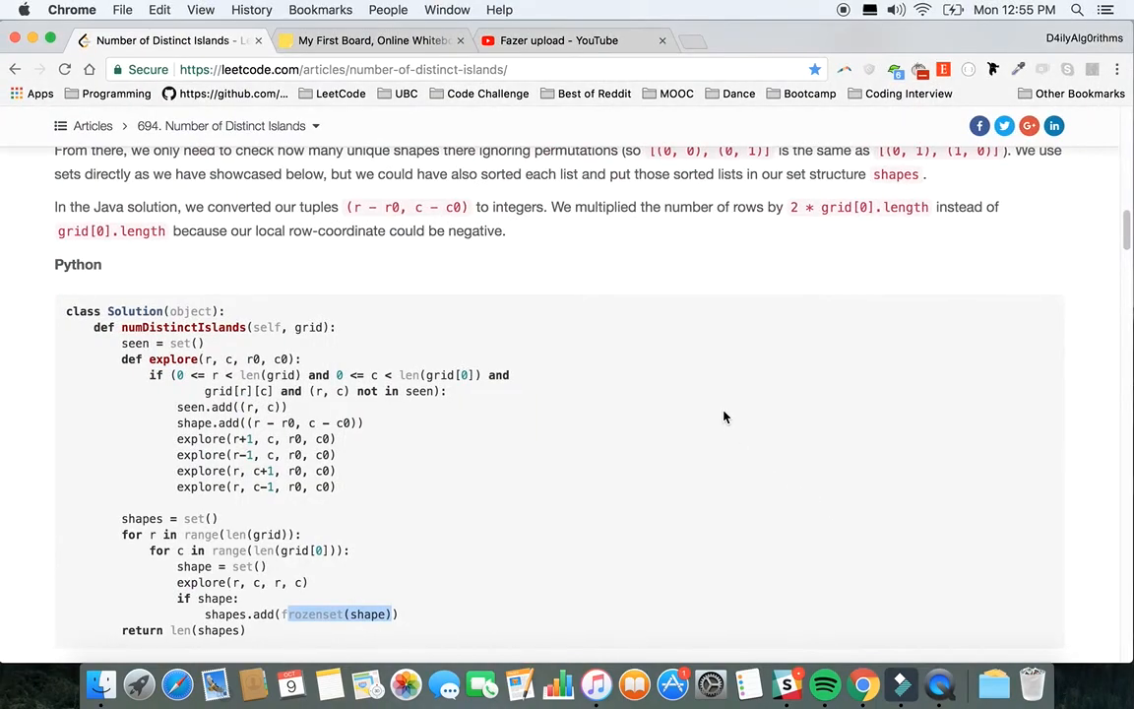
Step: Scroll back to the Python code and highlight the frozenset call in the shapes line
scroll("down", 3)
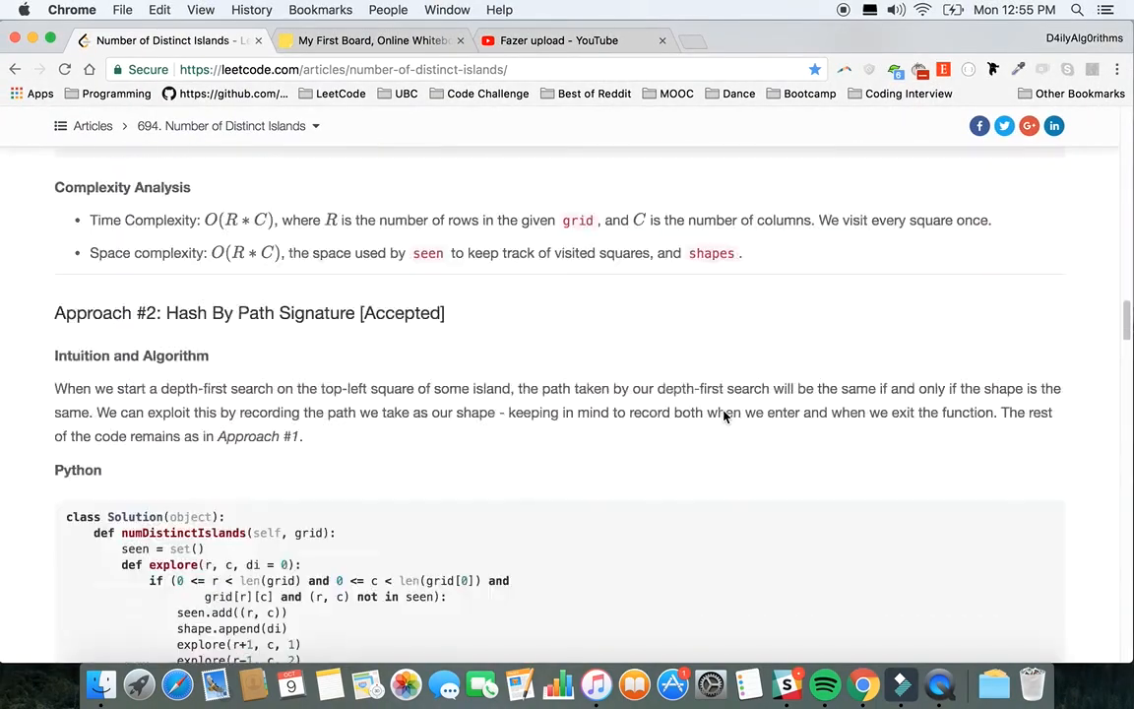
scroll("down", 3)
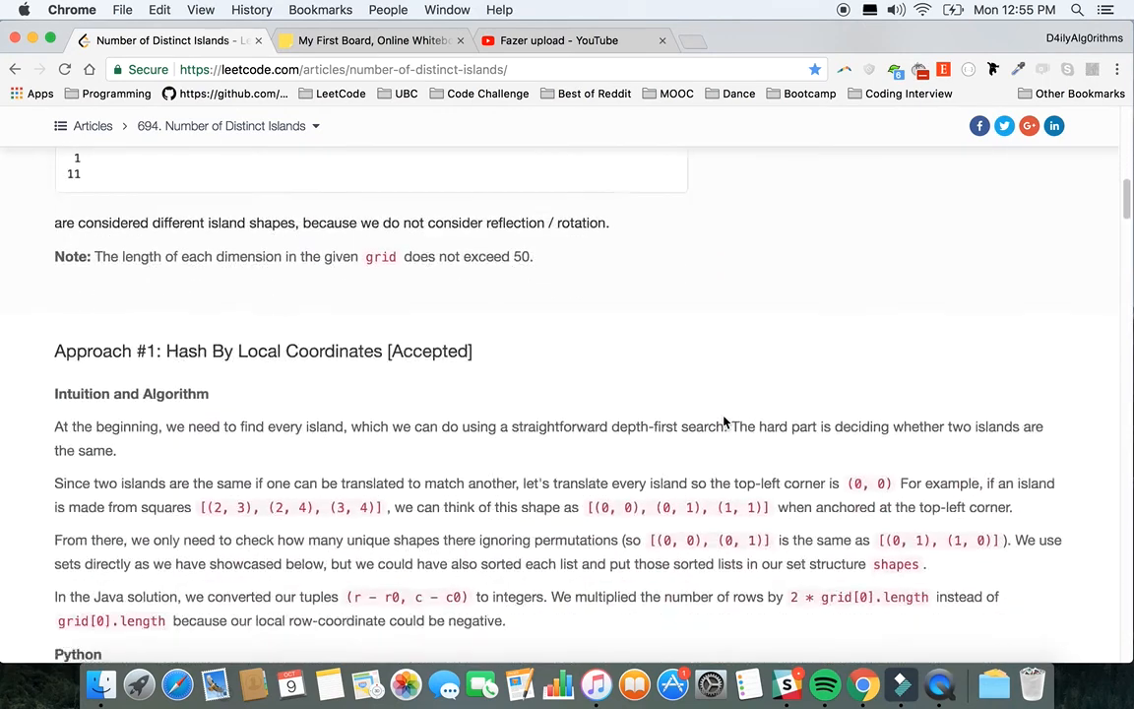
scroll("down", 3)
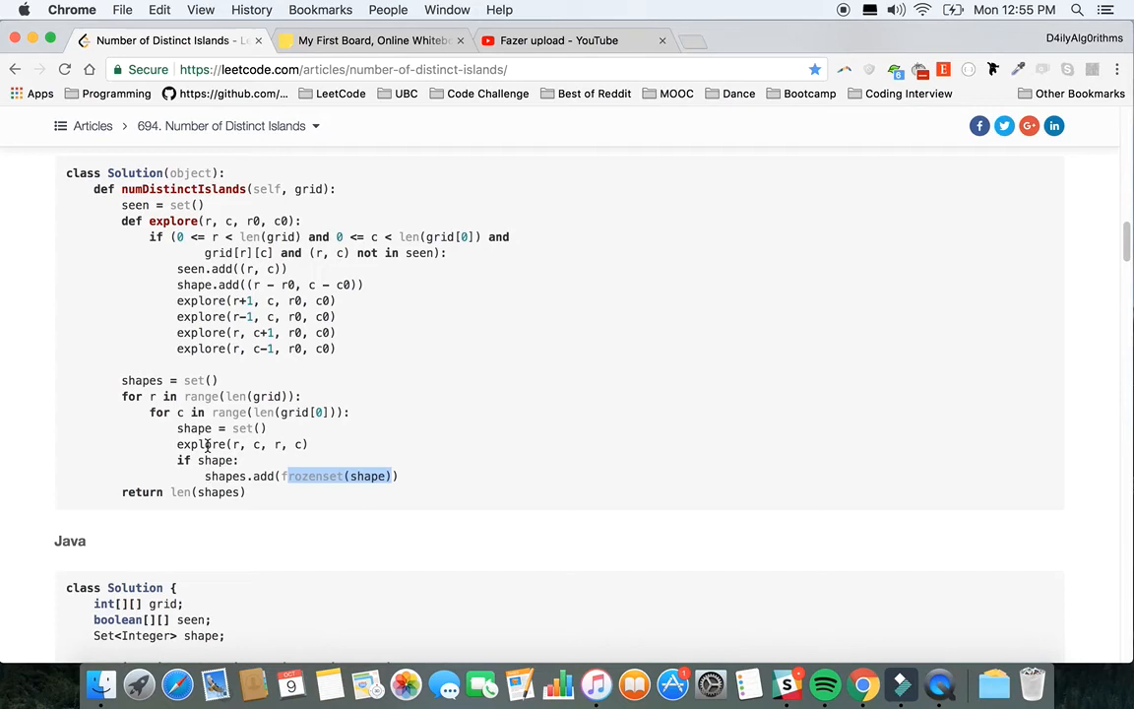
double_click(140, 380)
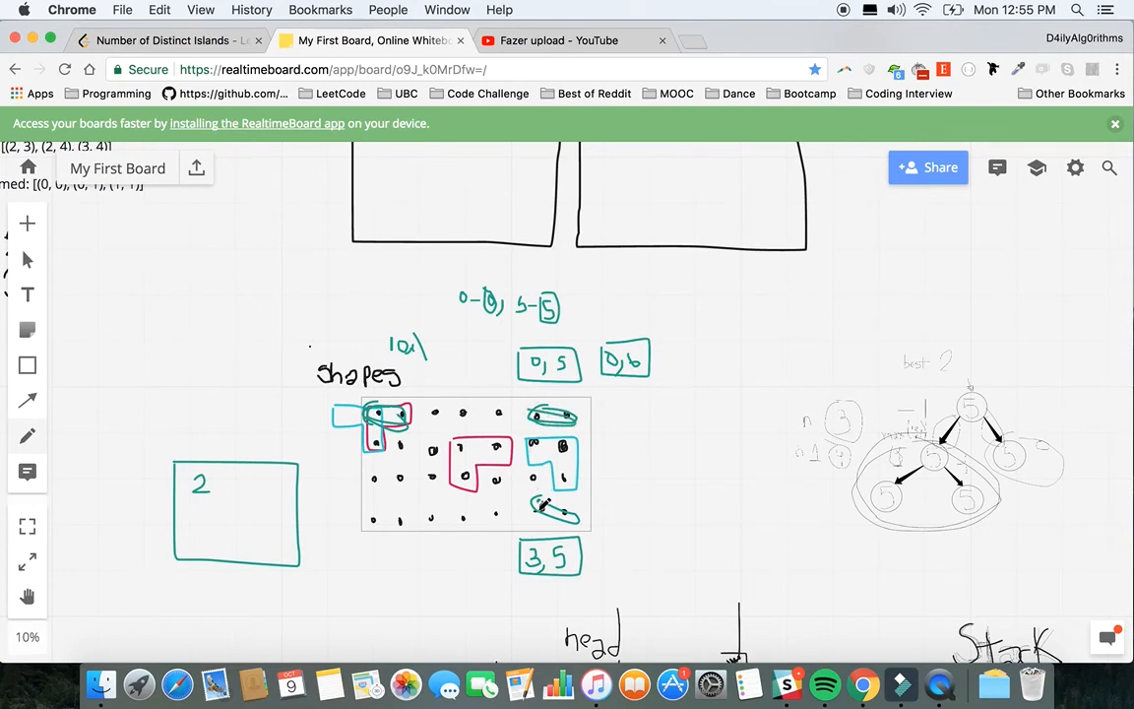
Step: Highlight len(shapes) in the return line as the count of distinct islands
left_click(162, 40)
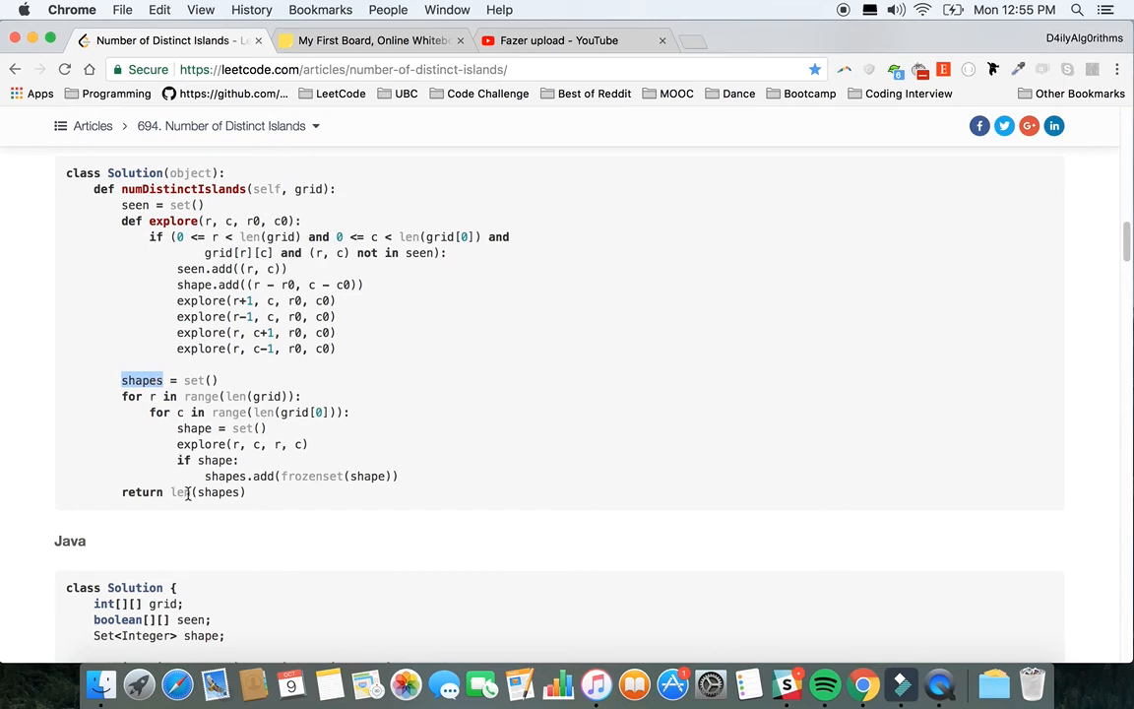
double_click(205, 493)
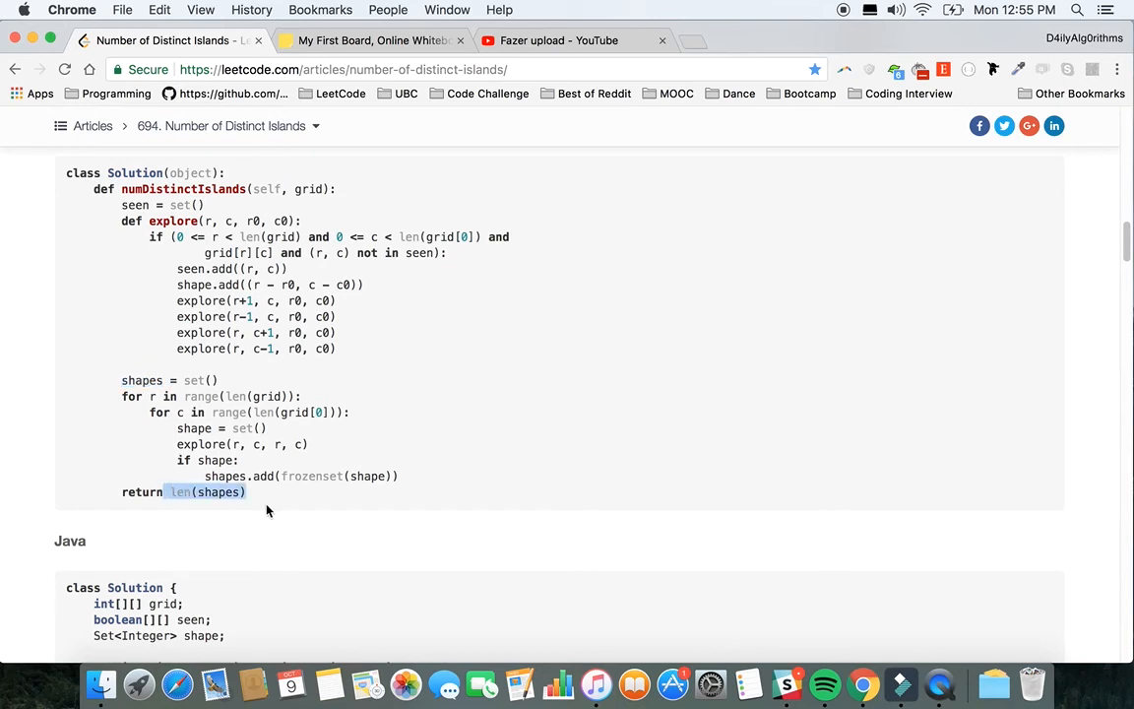